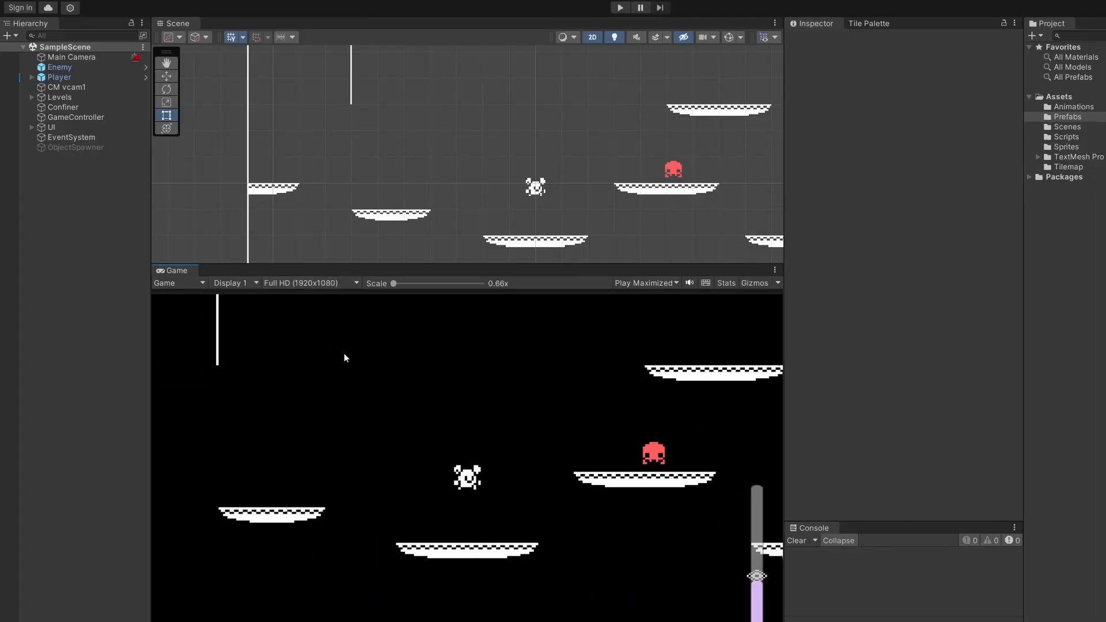
- Add a new script component named PlayerShoot to the Player object
text(hori)
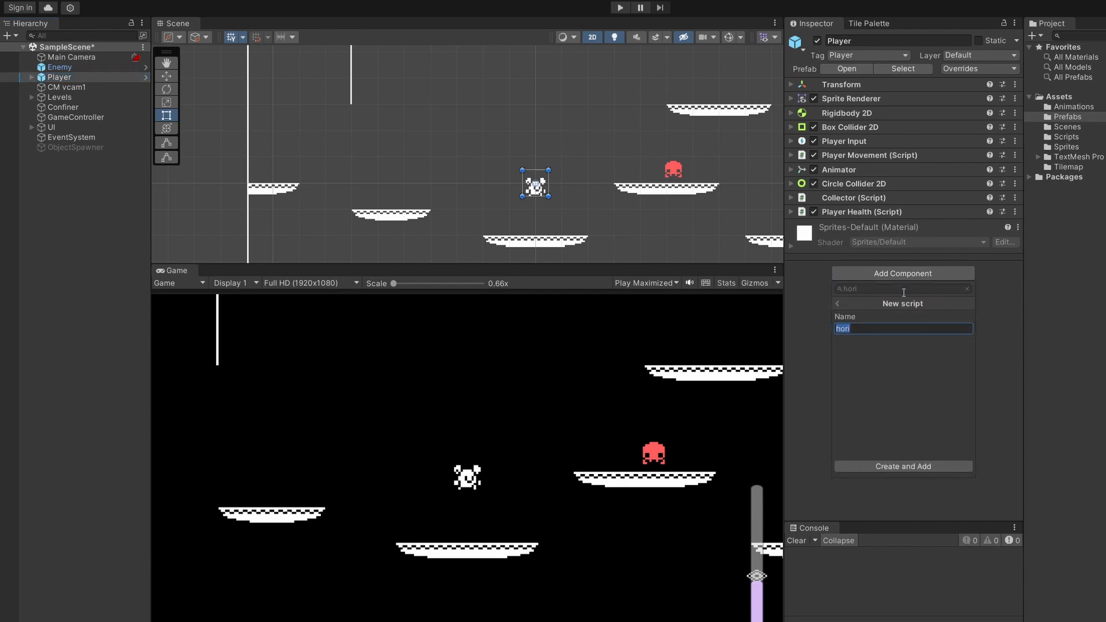
text(PlayerShoo)
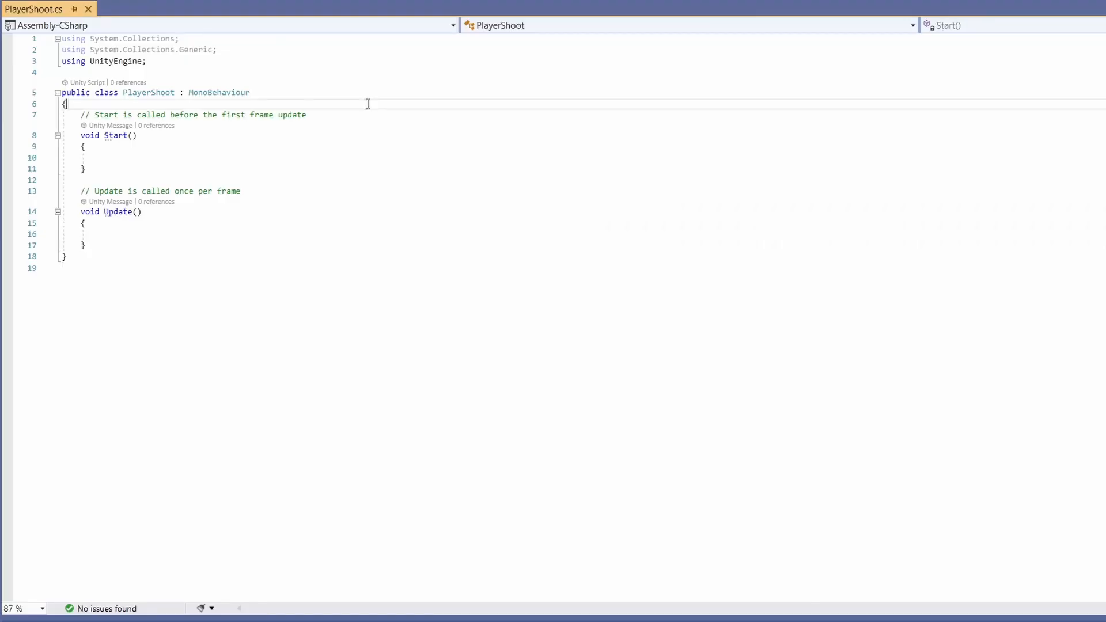
- Declare a public GameObject bulletPrefab field in PlayerShoot
text(public)
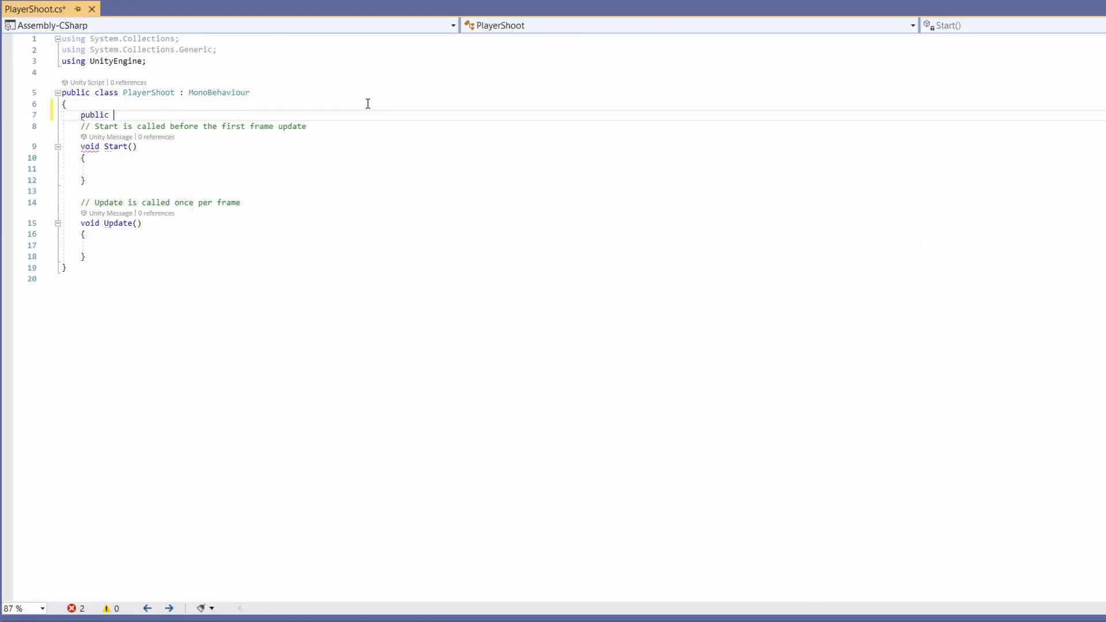
text(GameObject bullet)
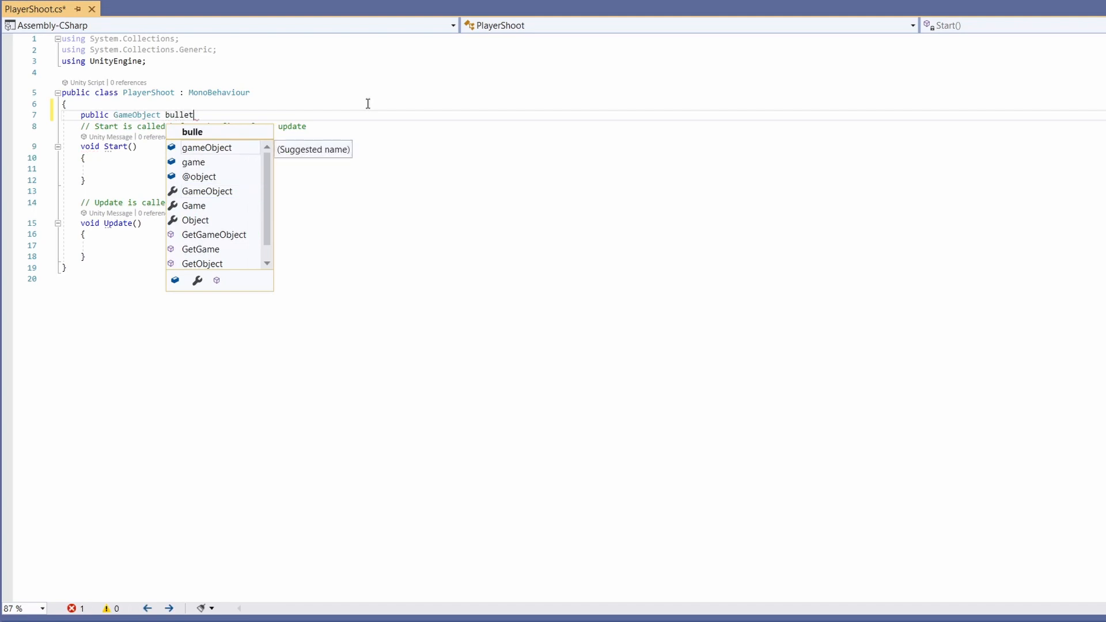
text(Prefab;)
click(579, 245)
text(if()
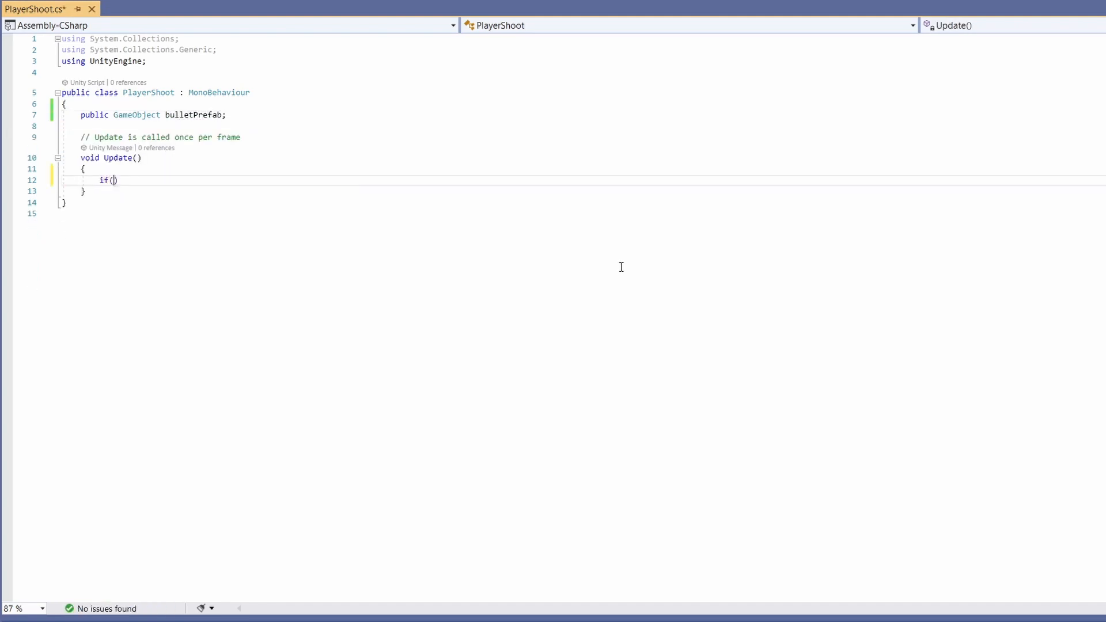
- Make Update call Shoot() on Input.GetMouseButtonDown(0) and begin the Shoot method's mouse-position code
text(Input.GetMous)
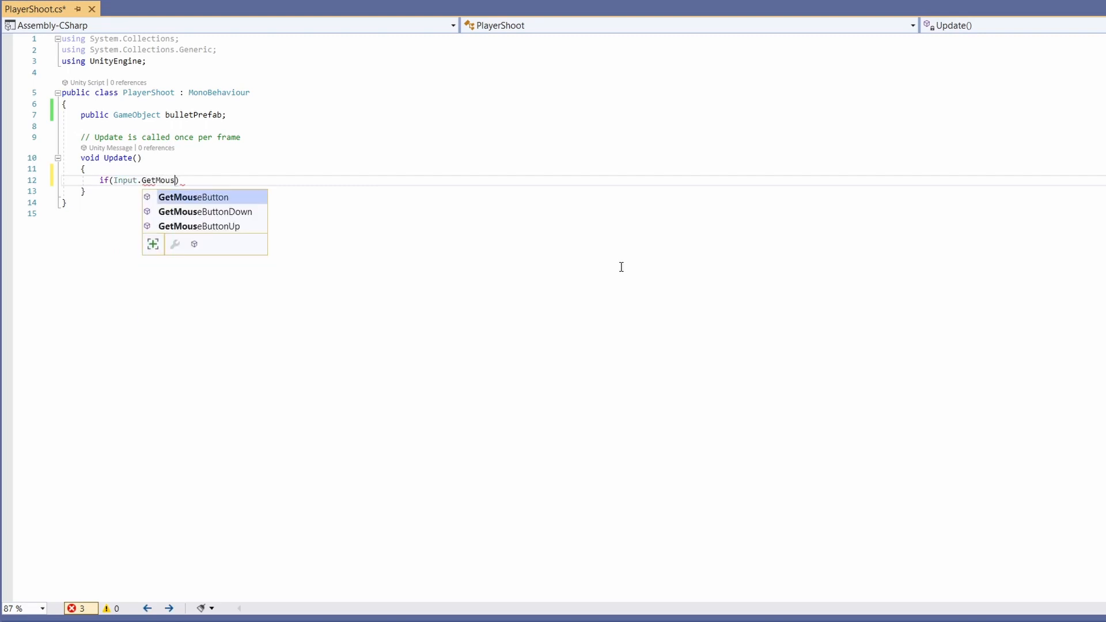
text(ButtonDown(0))
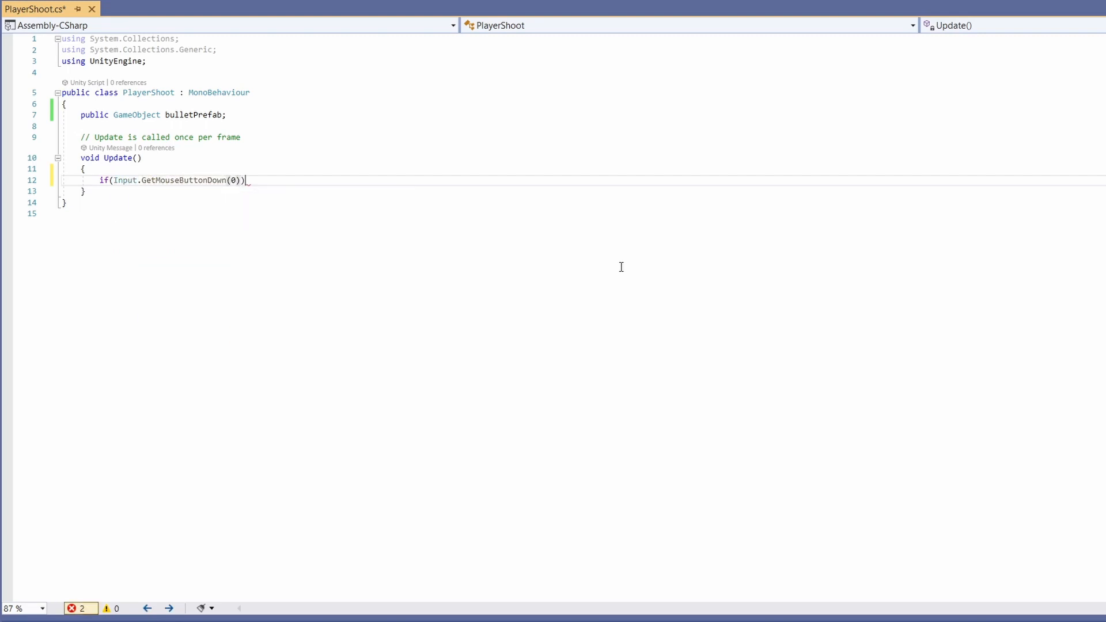
text(shoot();)
text(//)
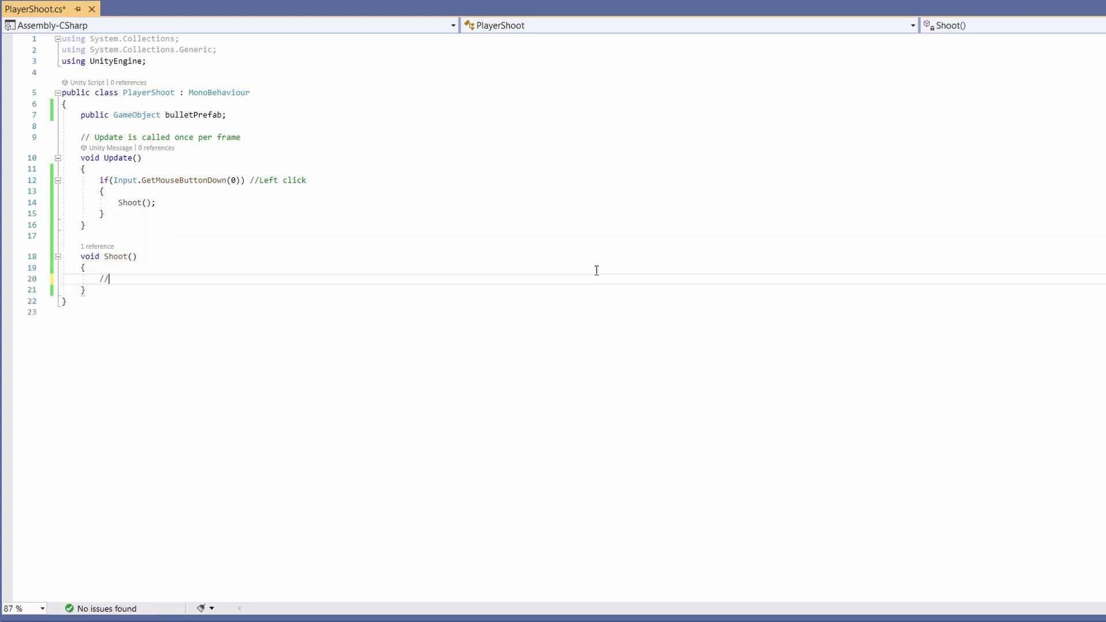
text(Get mouse position)
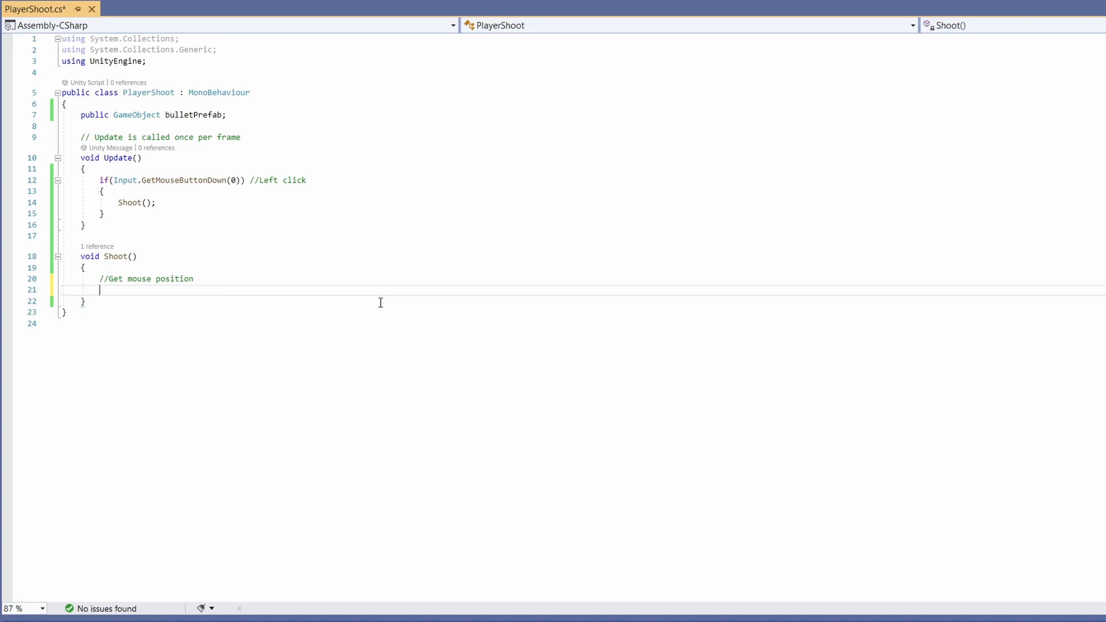
text(Vector3 mousePosition =)
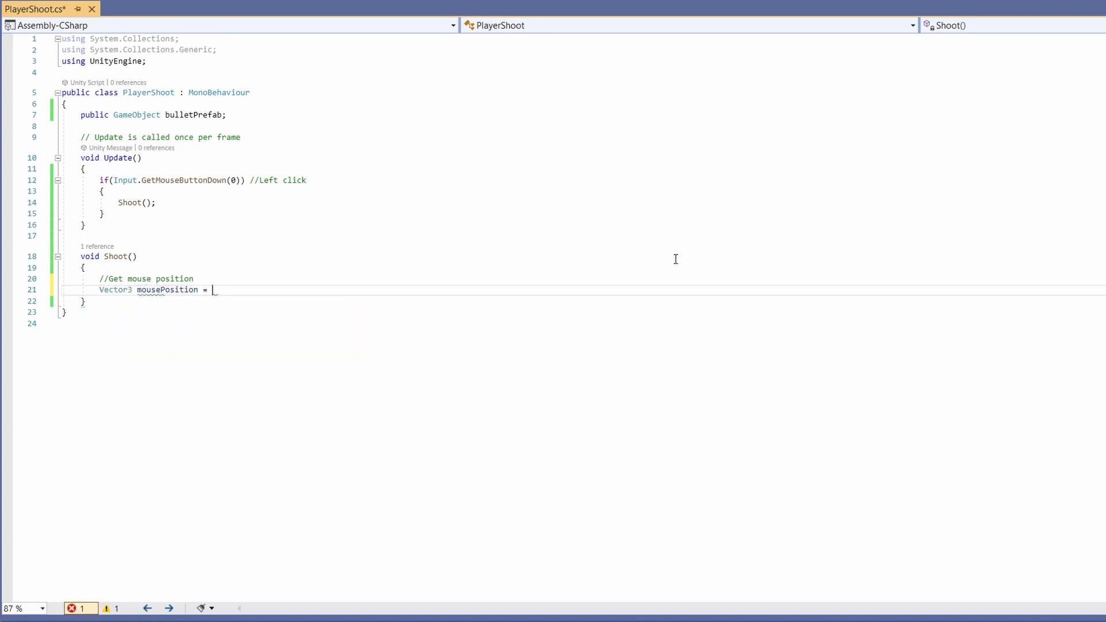
- Compute mousePosition via Camera.main.ScreenToWorldPoint(Input.mousePosition) in Shoot()
text(Camera.main)
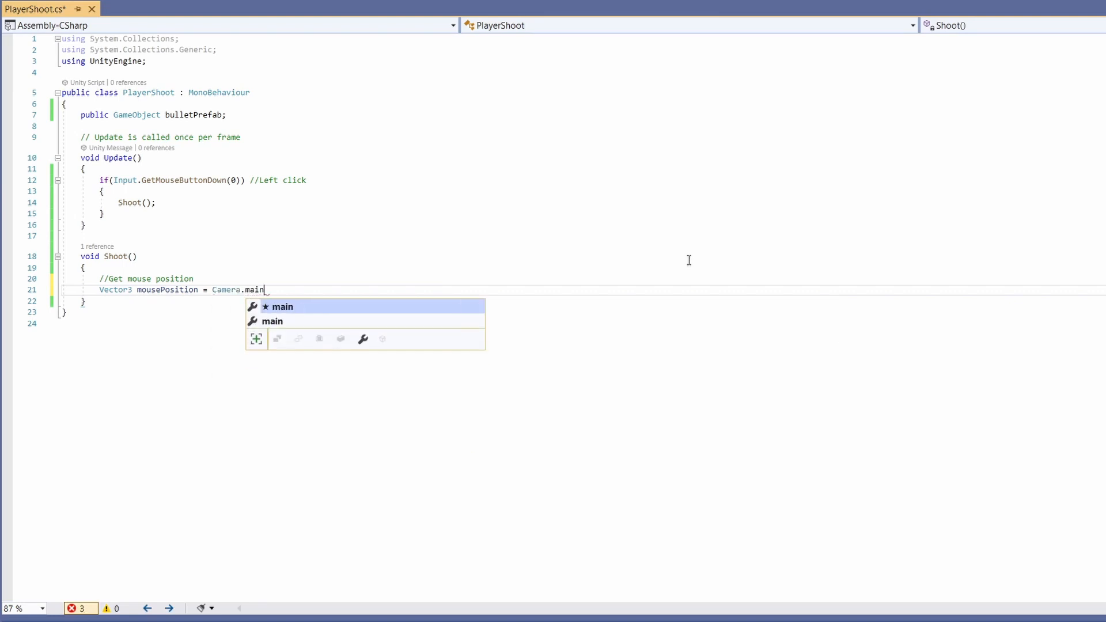
text(.ScreenToWorldPoint())
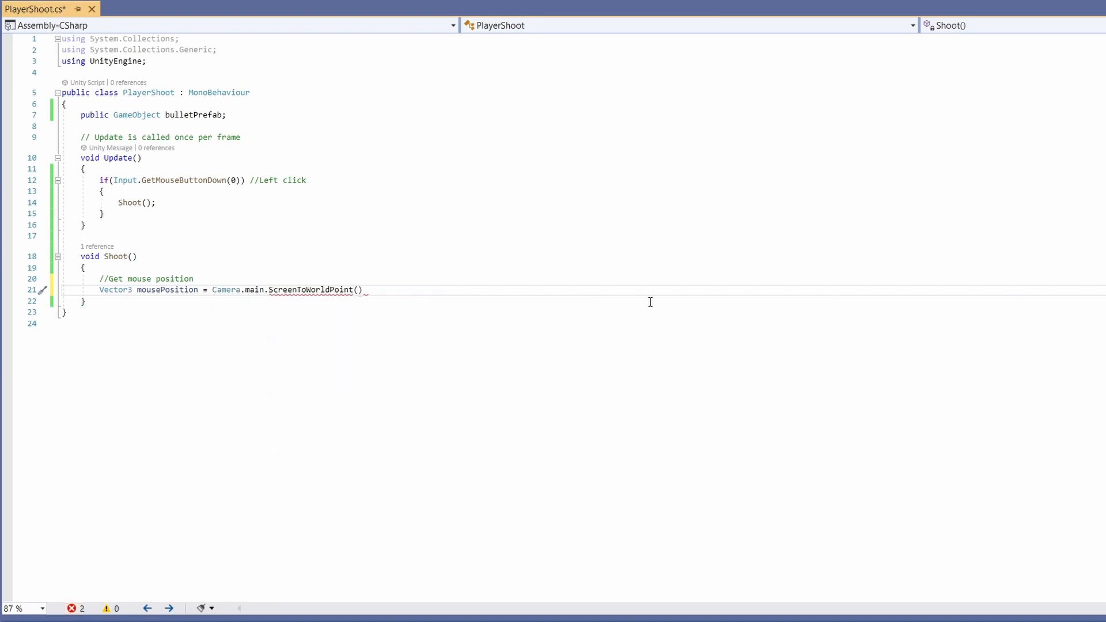
text(Input.mousePosition)
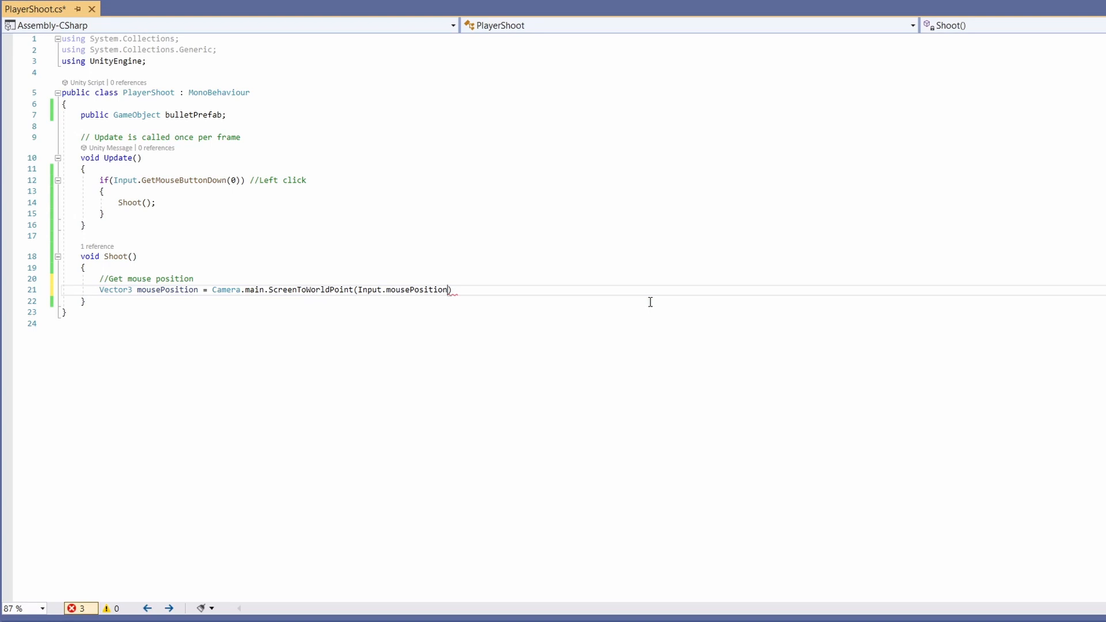
- Compute shootDirection as (mousePosition - transform.position).normalized
text(Vector3 shootDire)
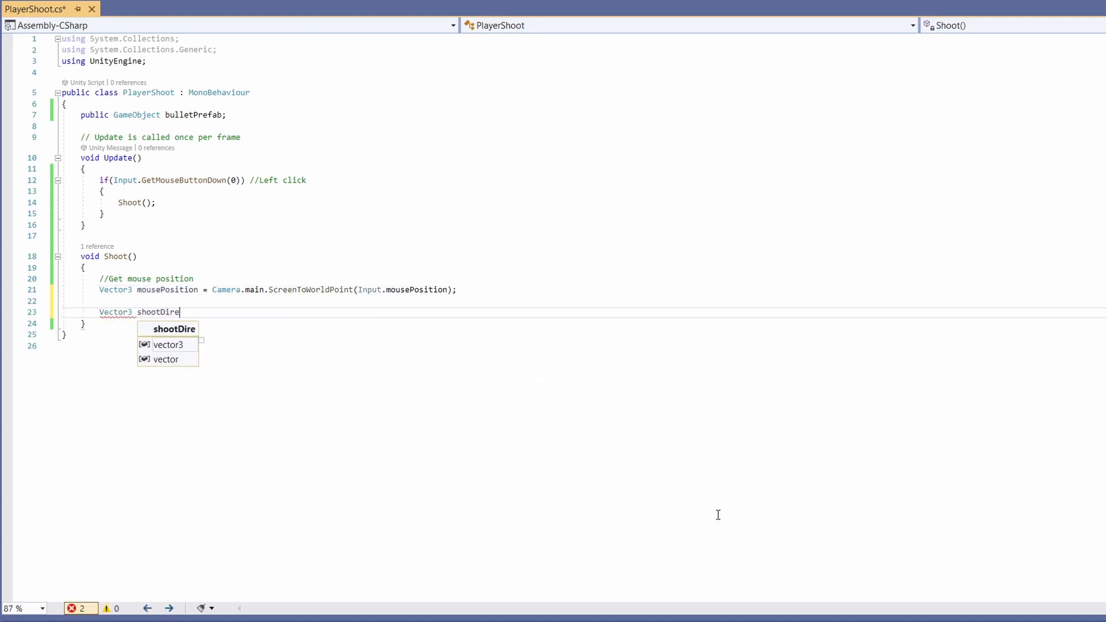
text(ction = ()
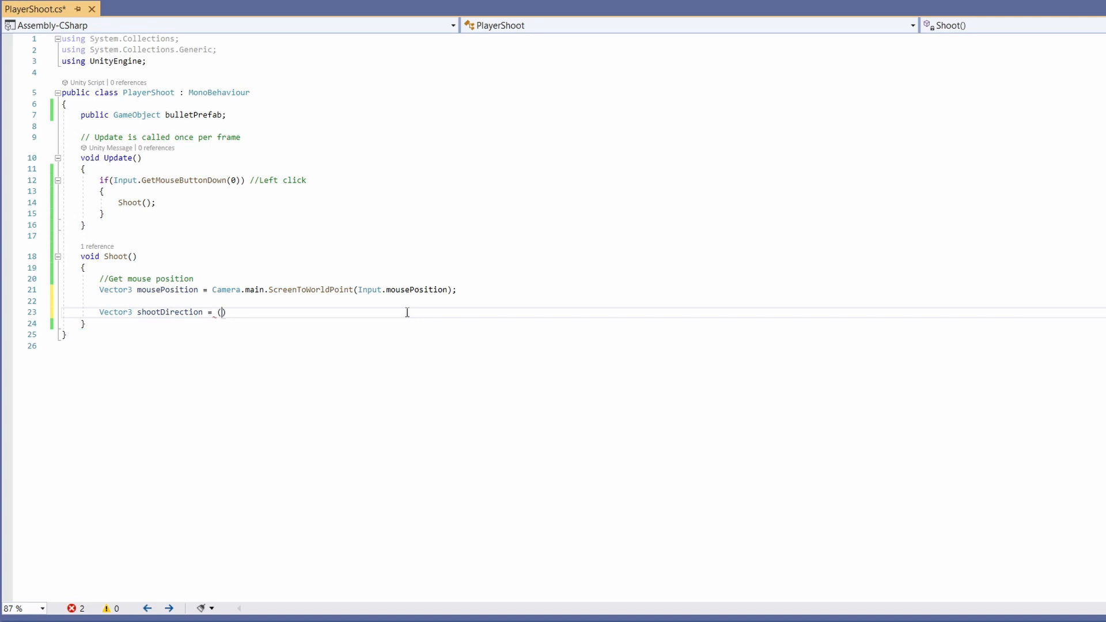
text(mousePosition -)
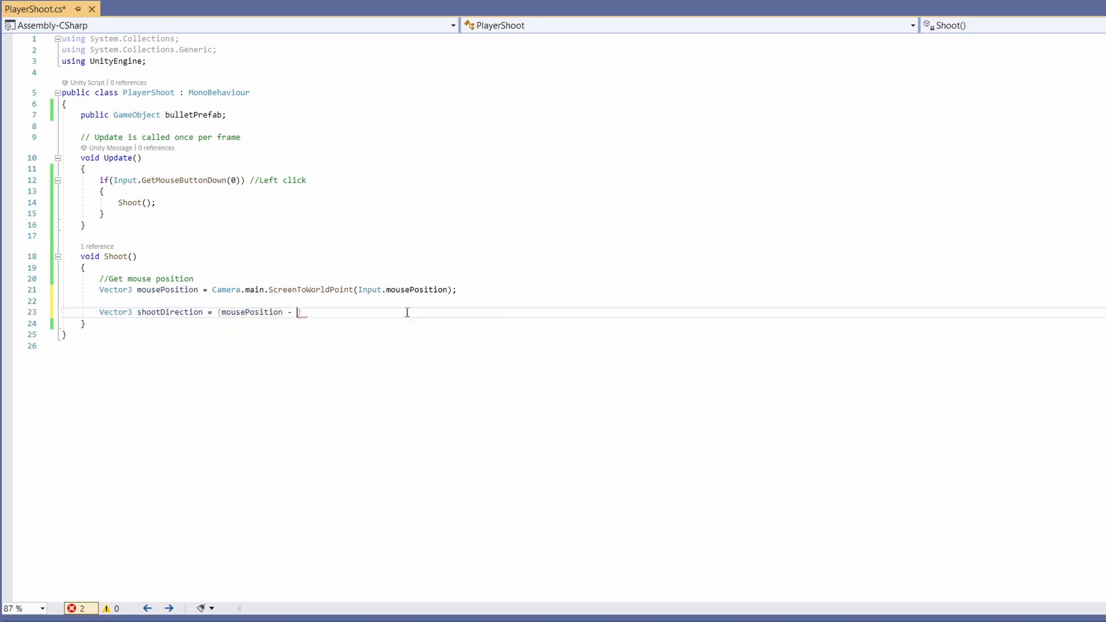
text(transform.position))
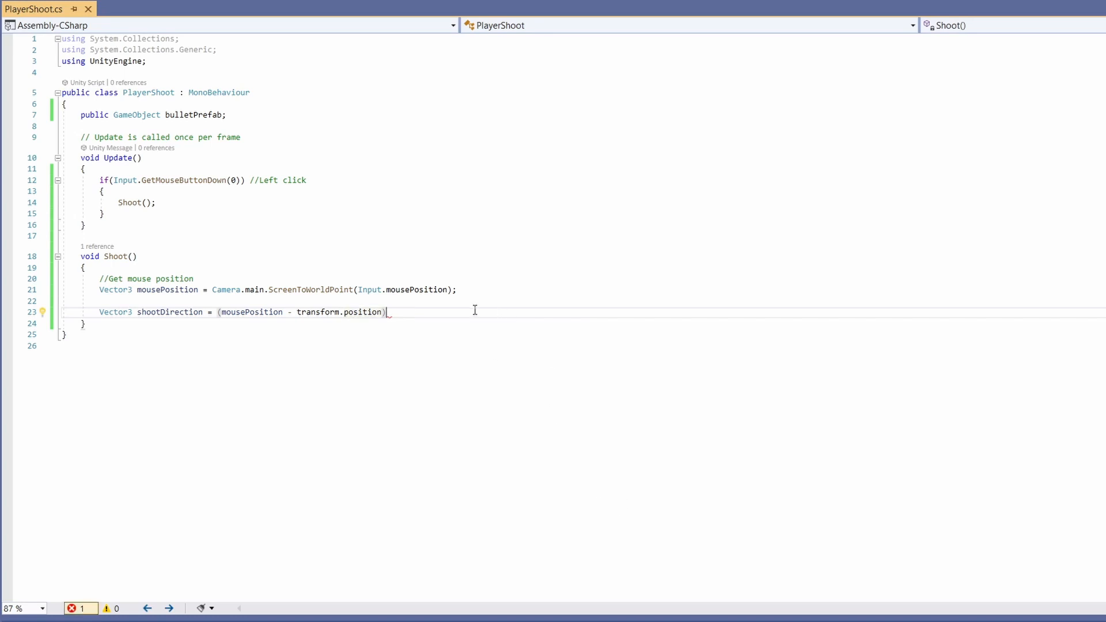
text(.normalized;)
text(//Direction from us to mouse)
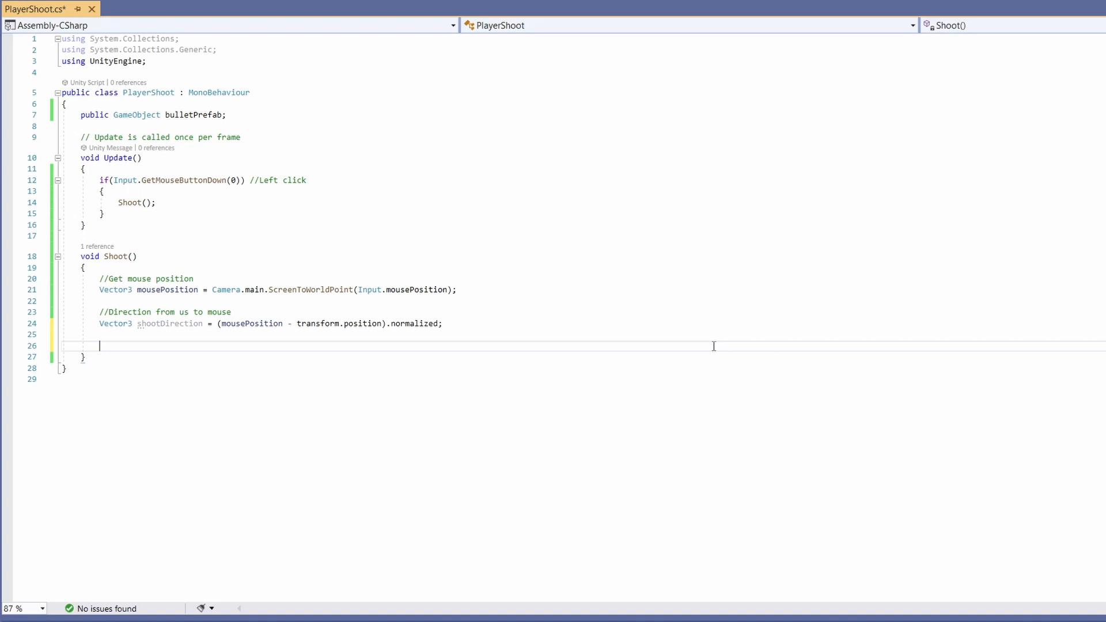
- Instantiate the bulletPrefab at transform.position with Quaternion.identity into a bullet variable
text(GameObject bullet = Instantiate(bull)
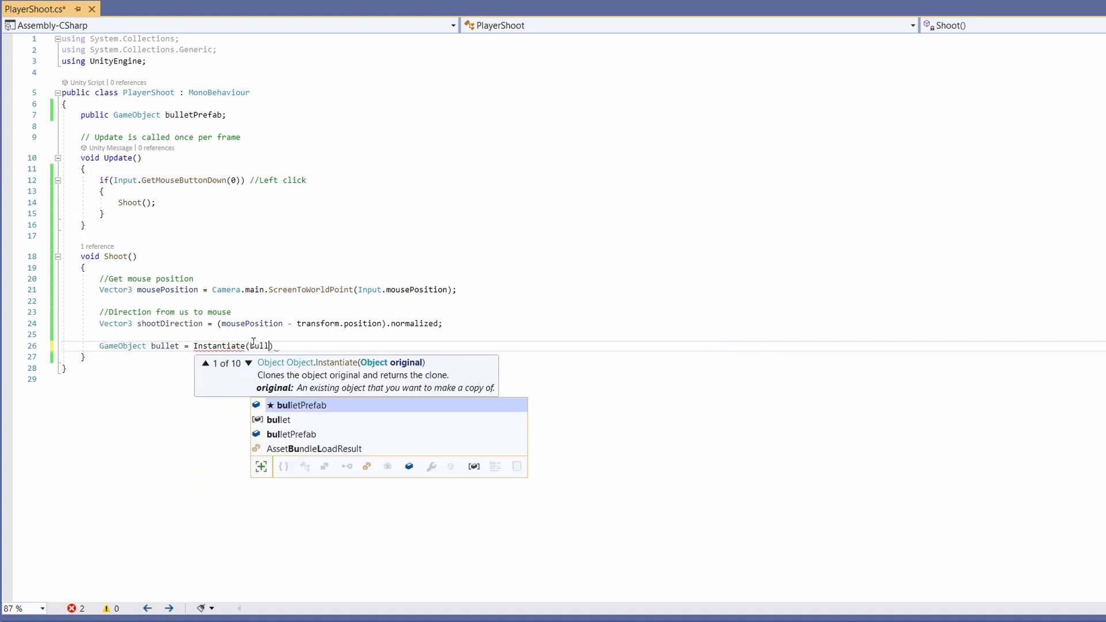
text(bulletPrefab, tr)
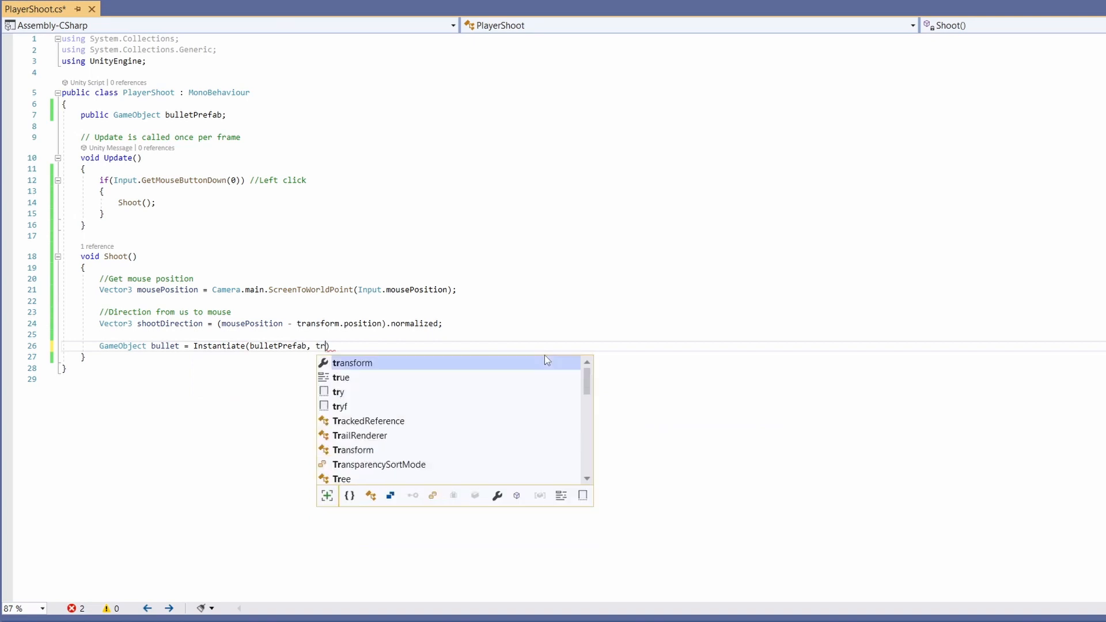
text(ransform.position, Q)
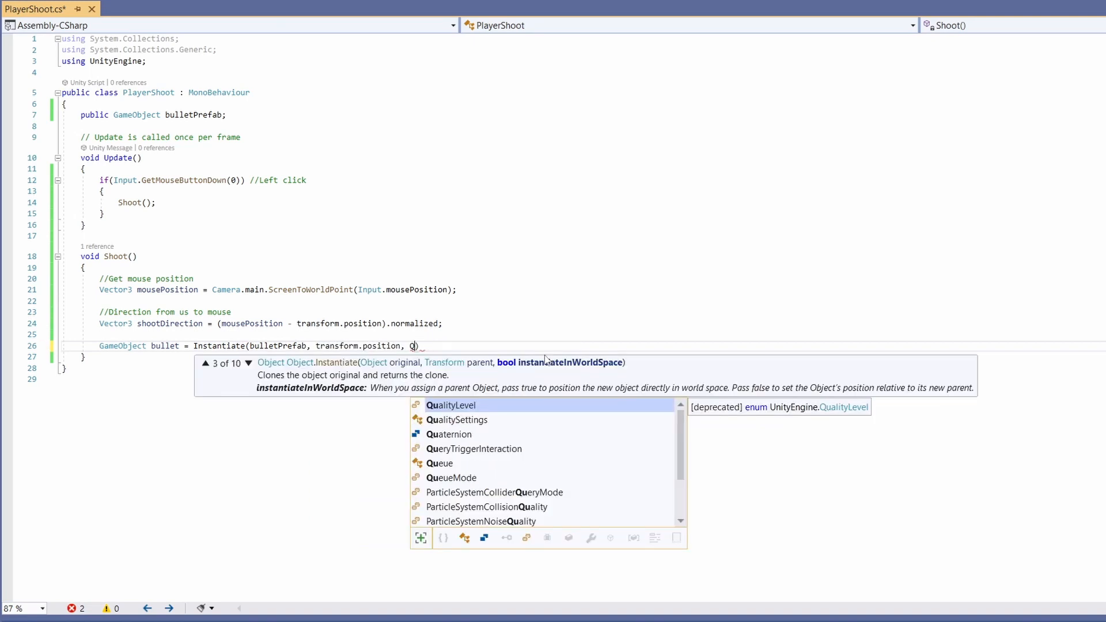
text(Quaternion.)
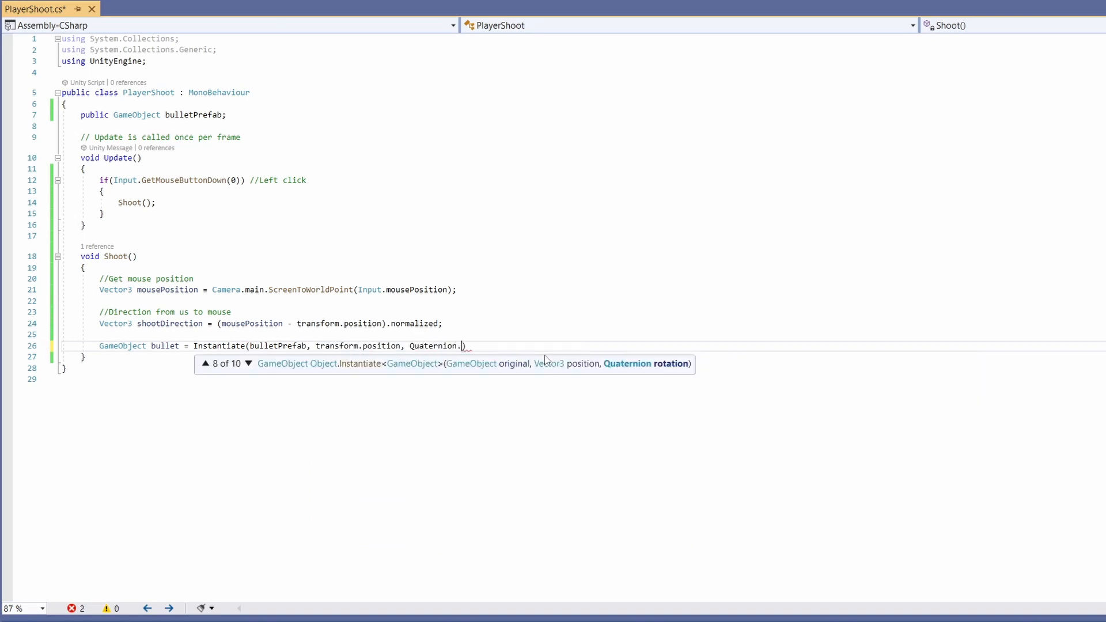
text(identity))
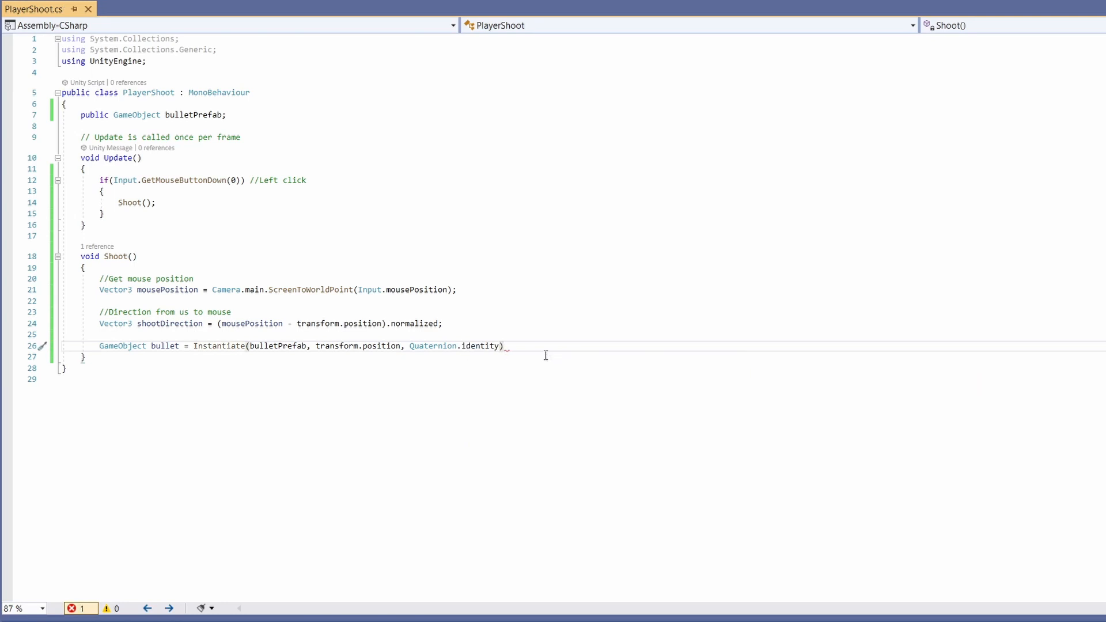
- Set the bullet's Rigidbody2D velocity to a vector from shootDirection.x and shootDirection.y
text(bullet.GetComponent)
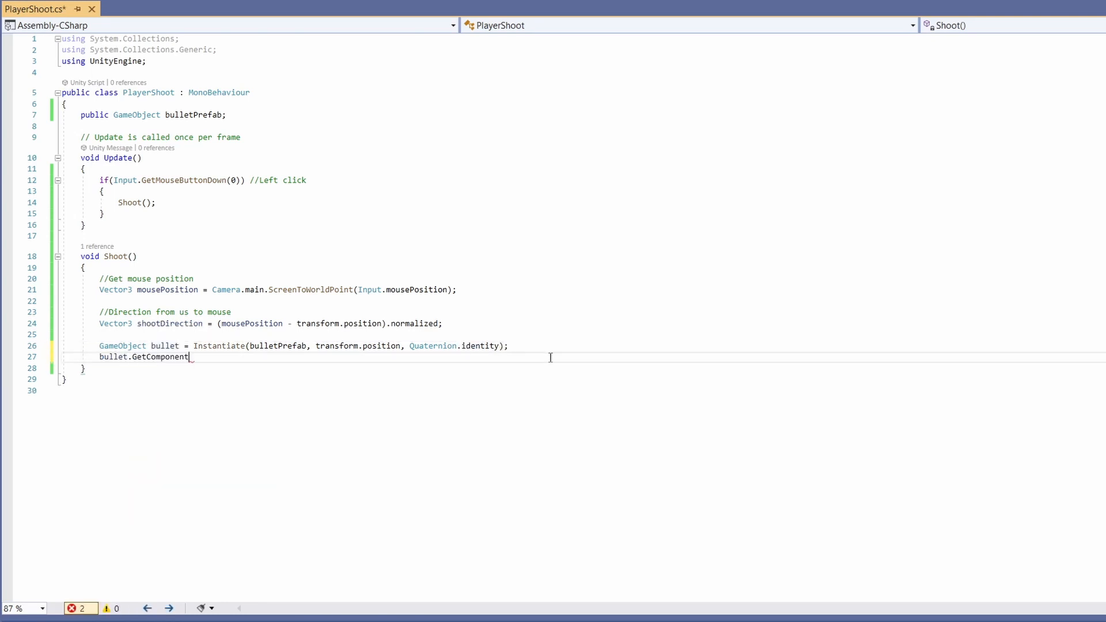
text(<Rigidbody2D>)
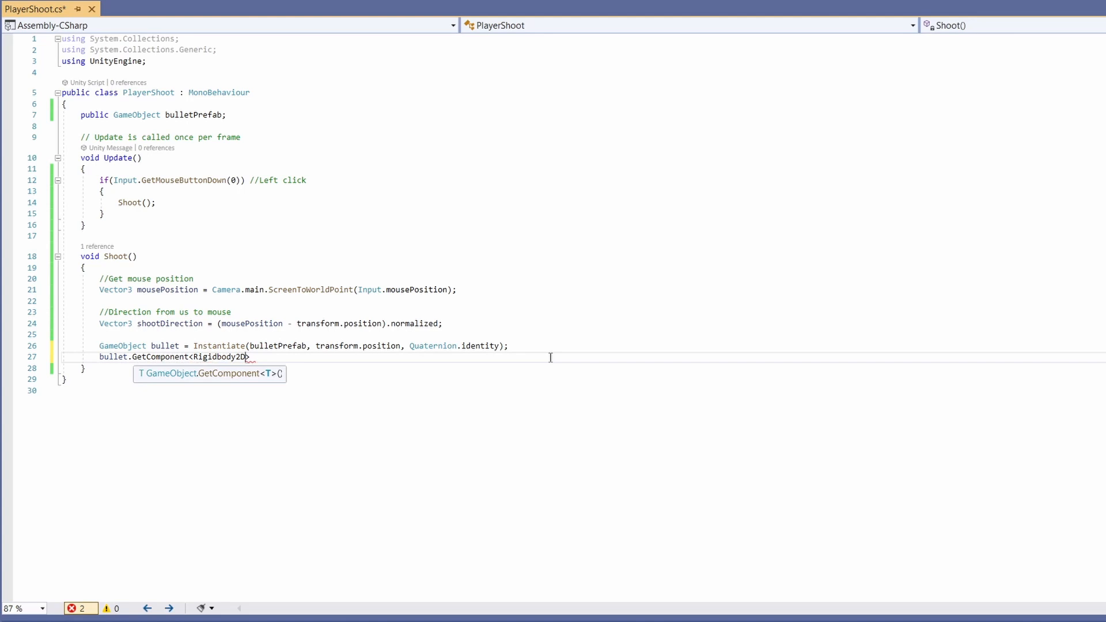
text(>()/)
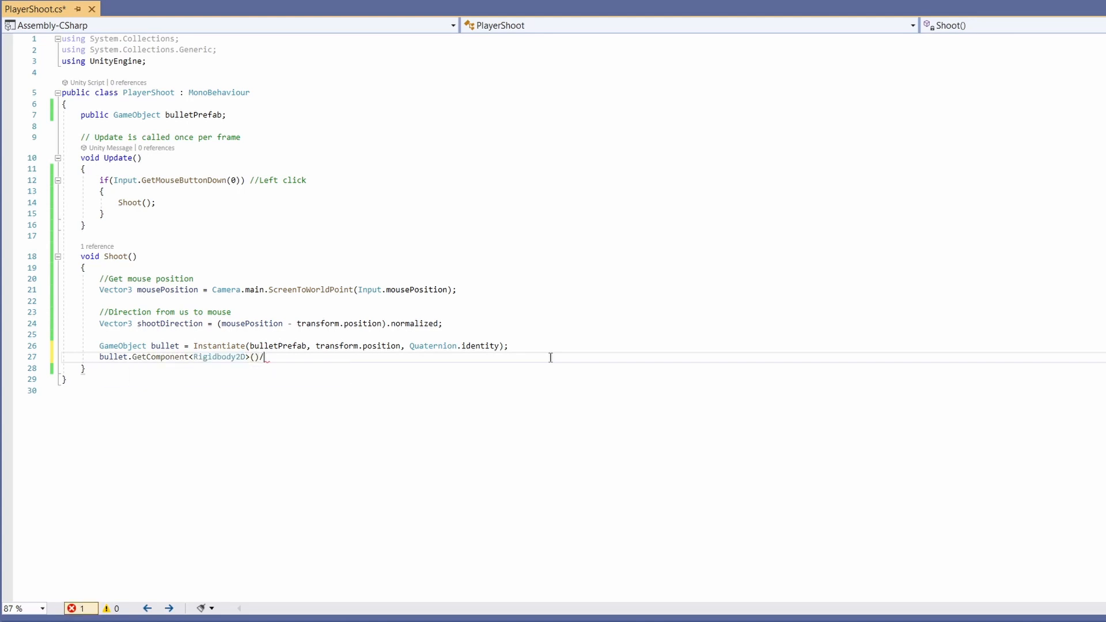
text(velocity =)
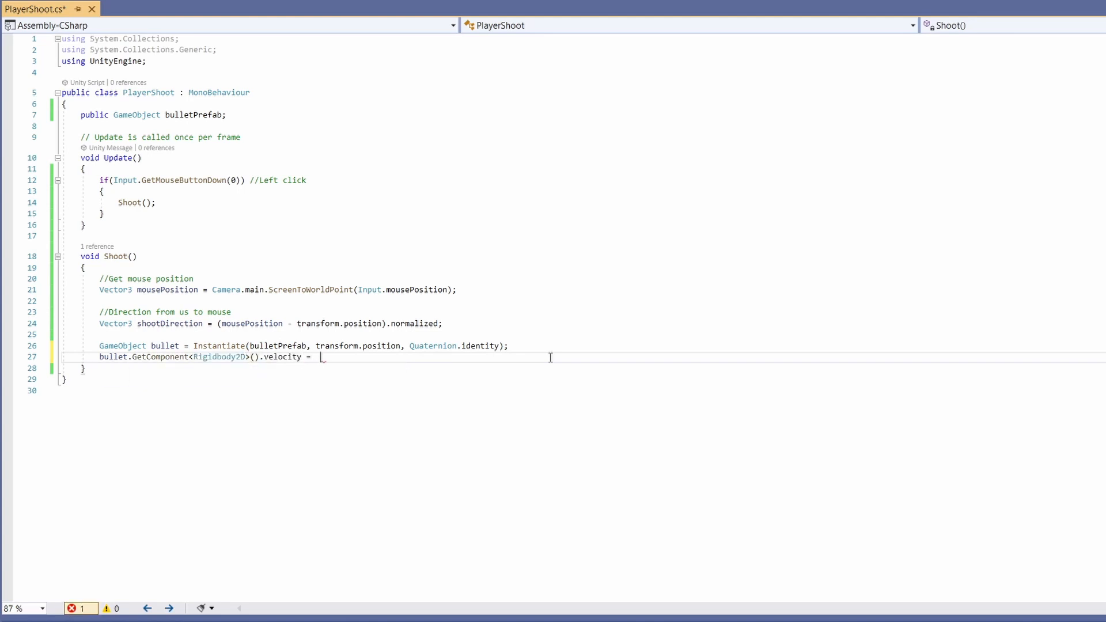
text(new Vector2(shootDirection.x,)
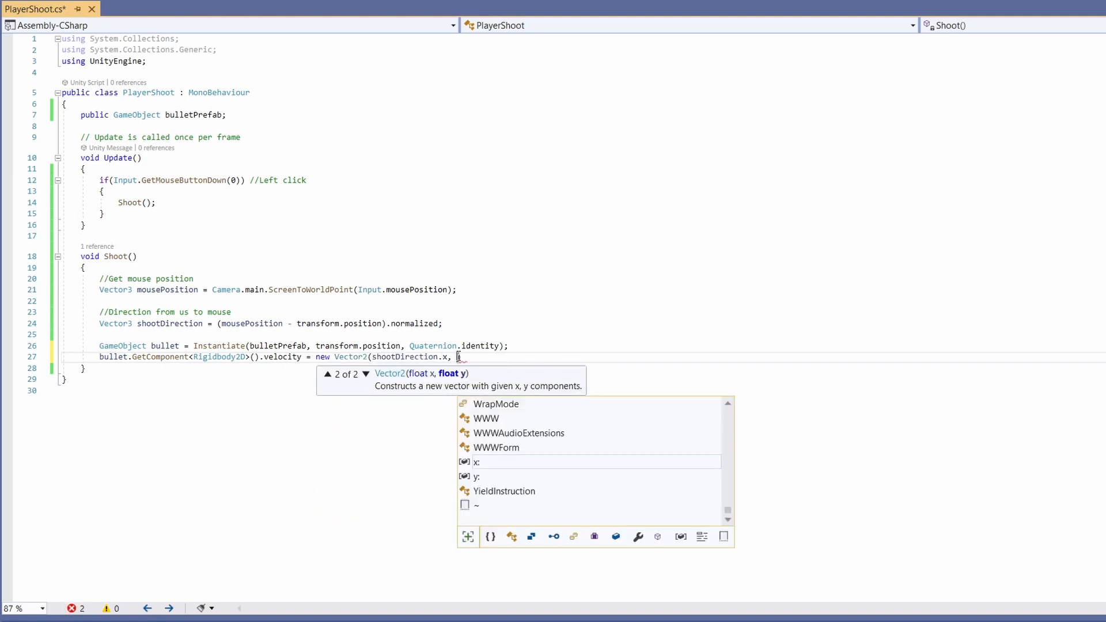
text(shootDirection.y))
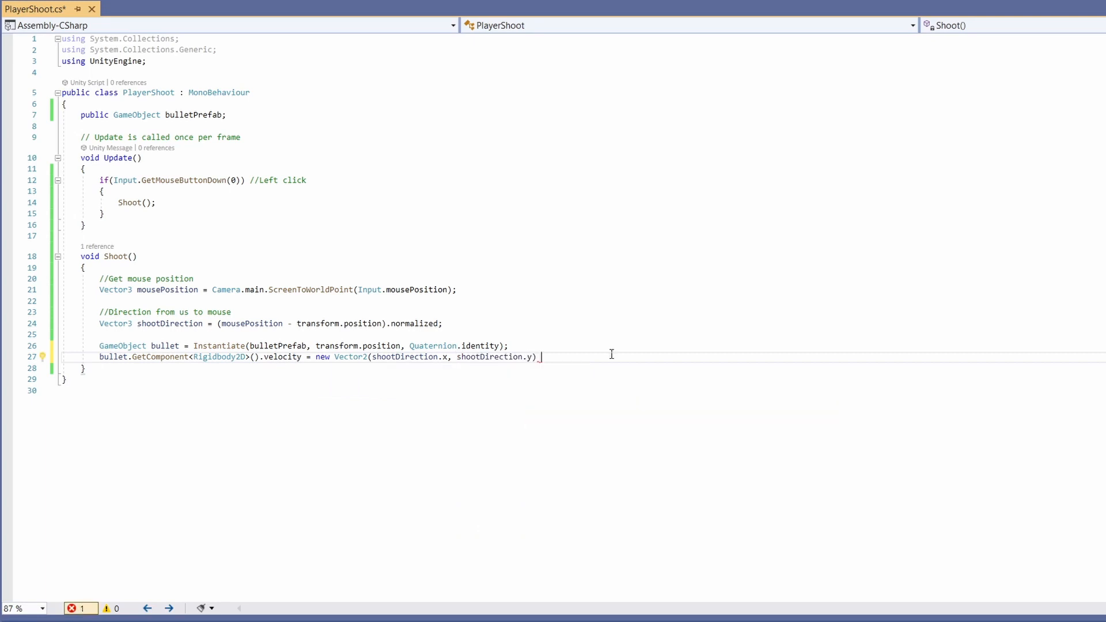
text(*)
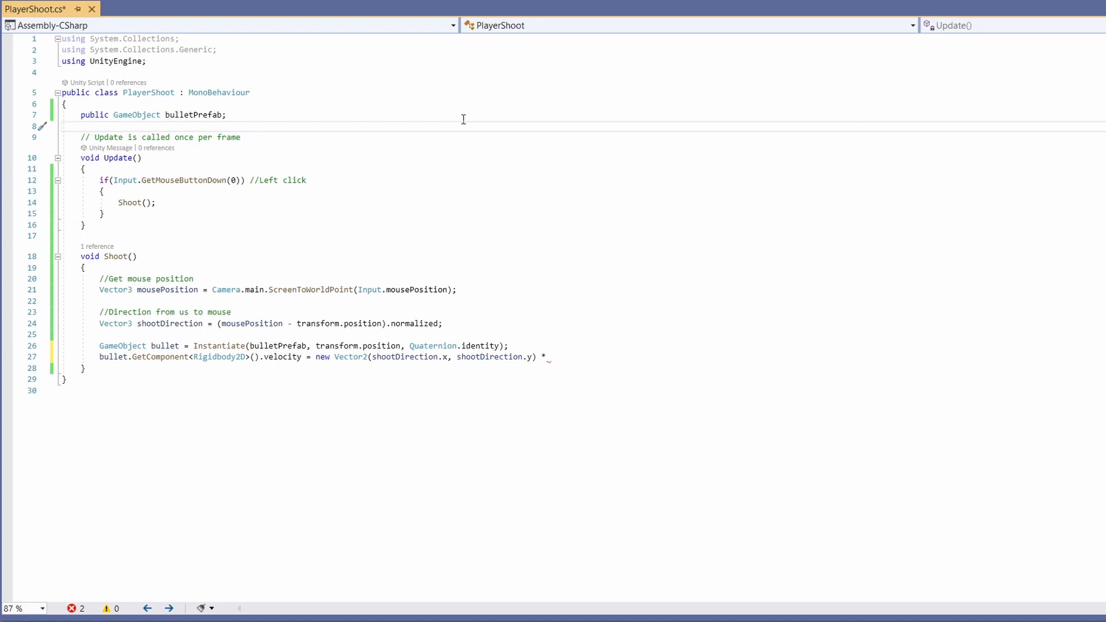
- Add public float bulletSpeed = 50f and multiply the launch velocity by bulletSpeed
text(public float bulle)
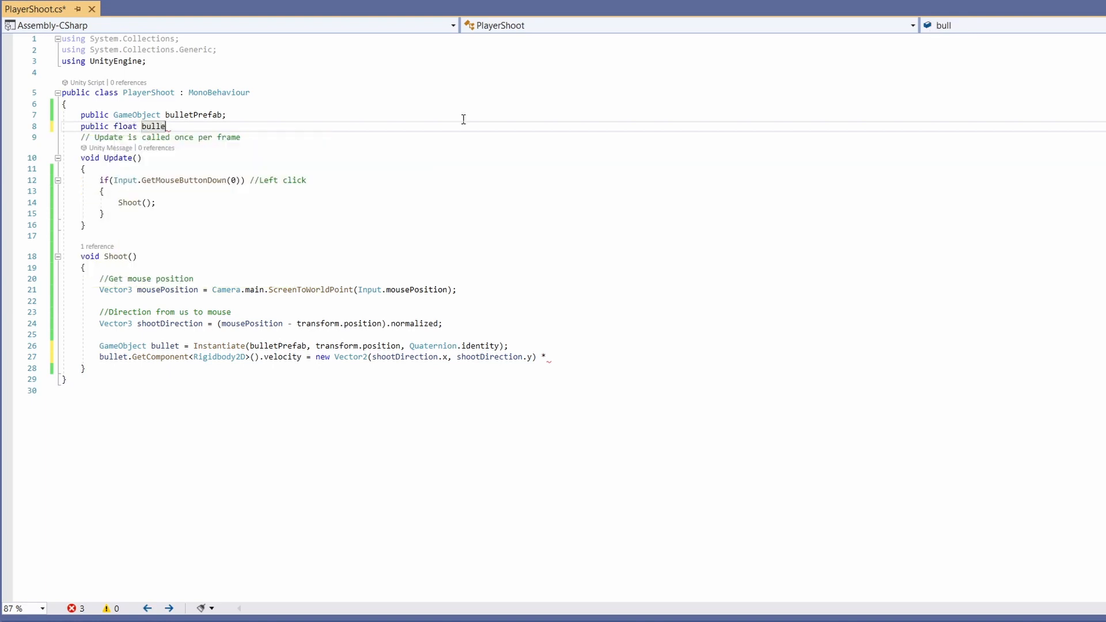
text(tSpeed = 50)
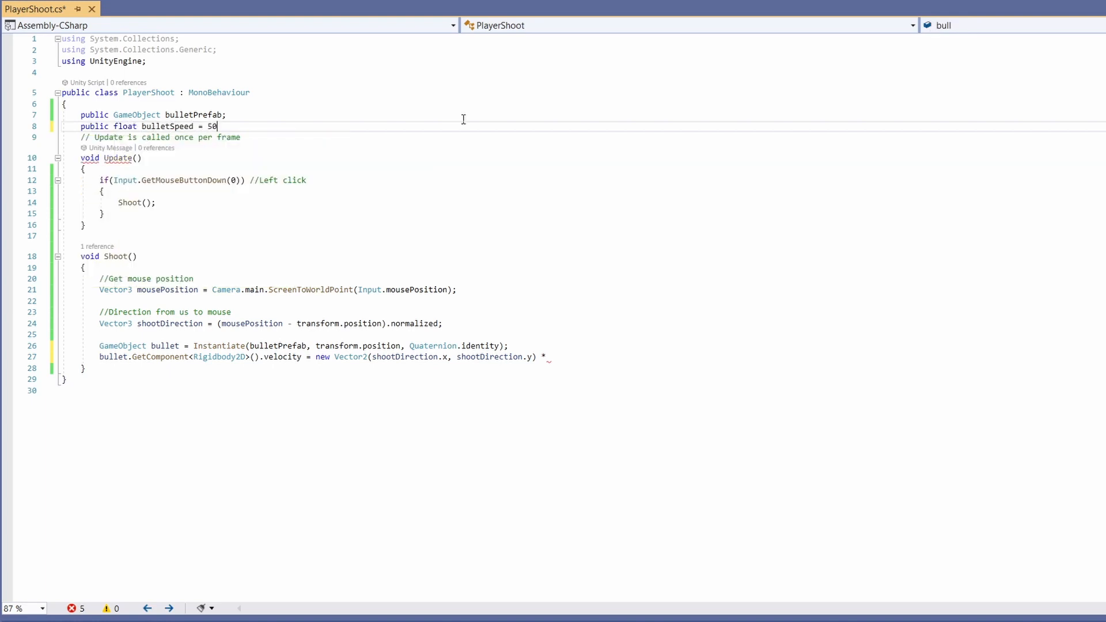
text(f;)
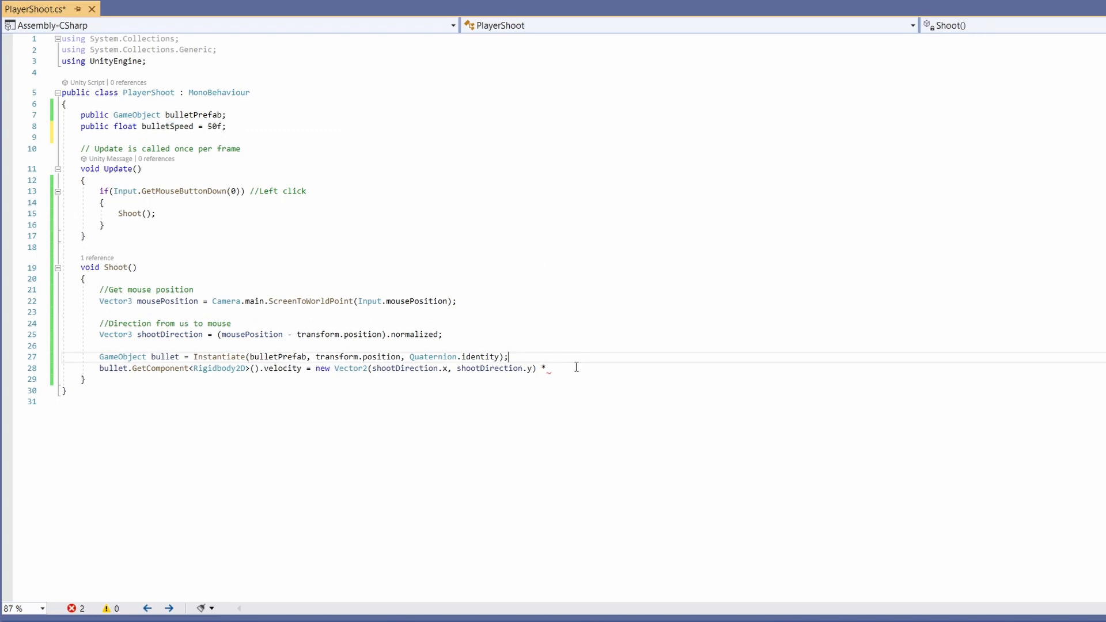
text(bulletSpeed)
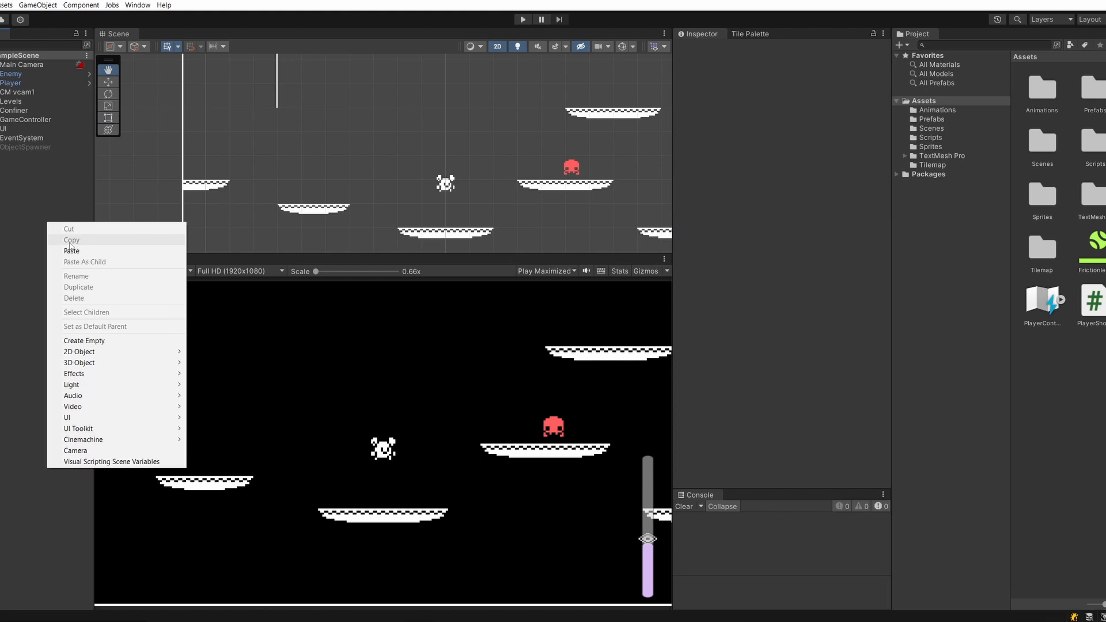
mouse_move(80, 351)
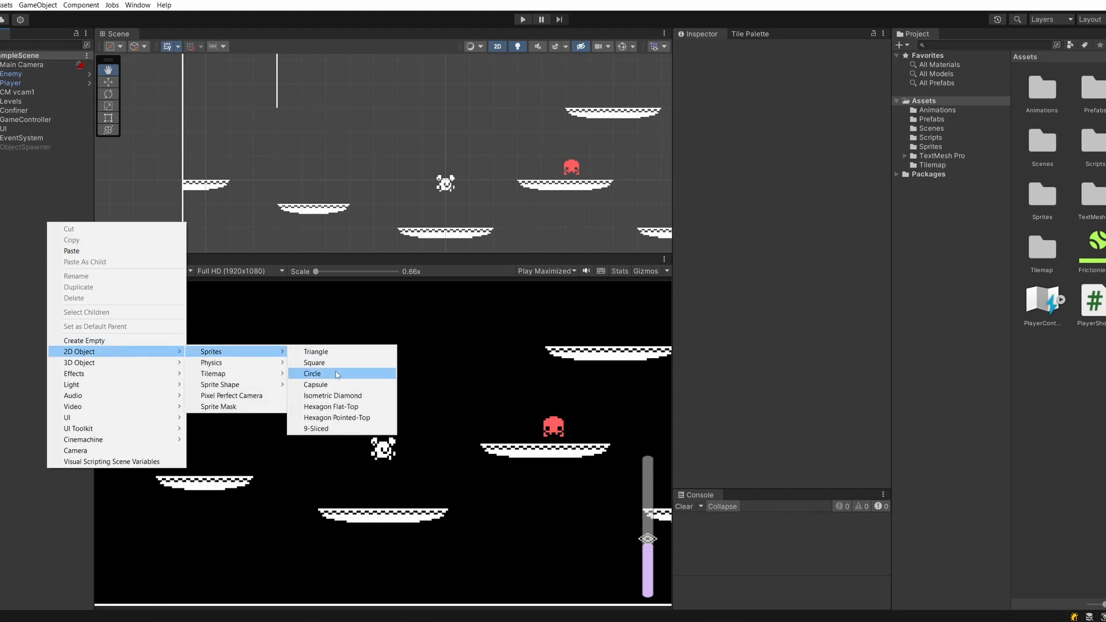
- Create a circle sprite scaled to 0.5 and give it a Circle Collider 2D and a Rigidbody 2D
click(312, 374)
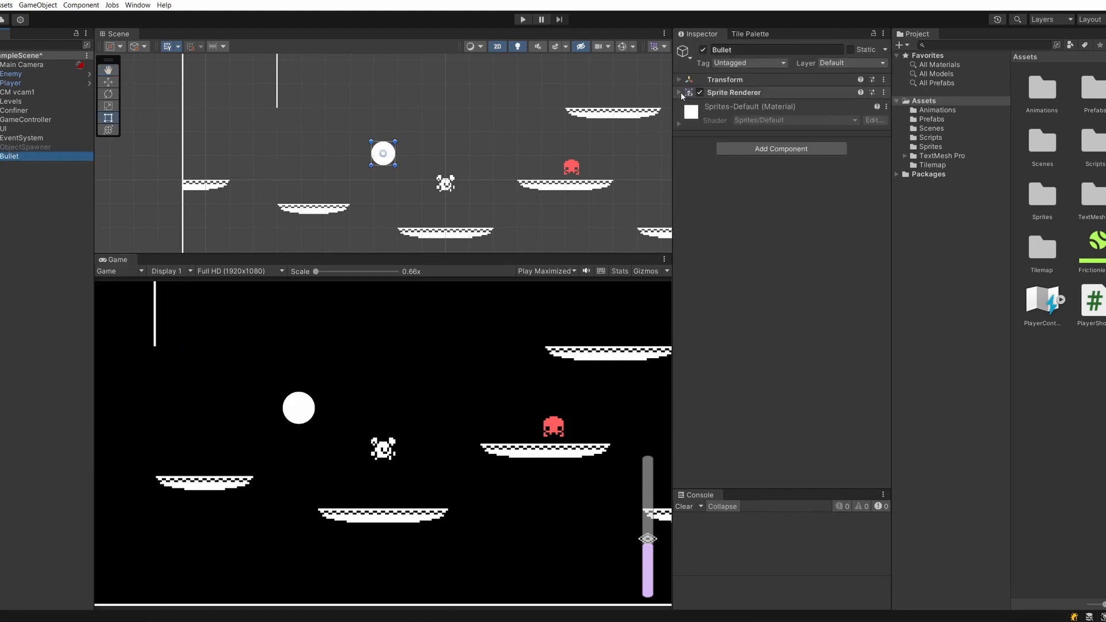
click(678, 79)
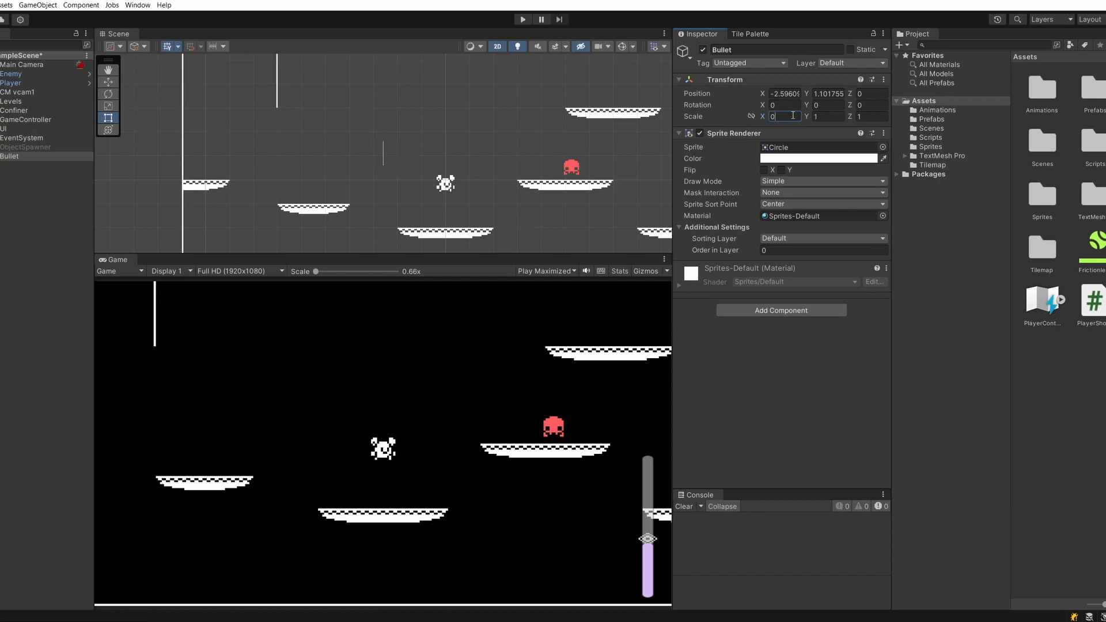
text(0.5)
text(circl)
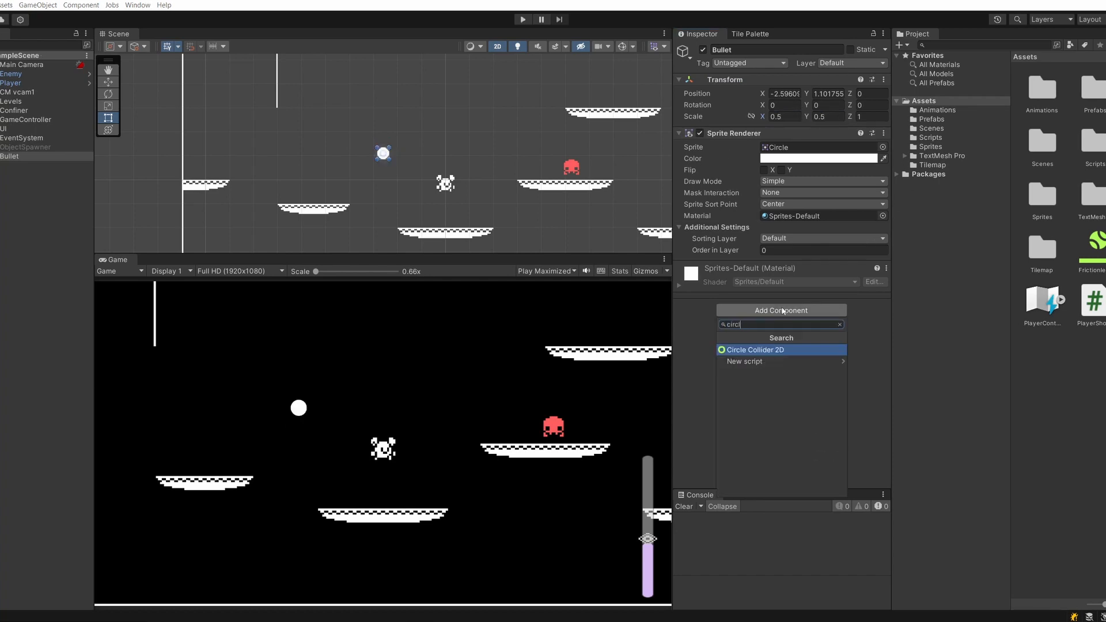
click(756, 349)
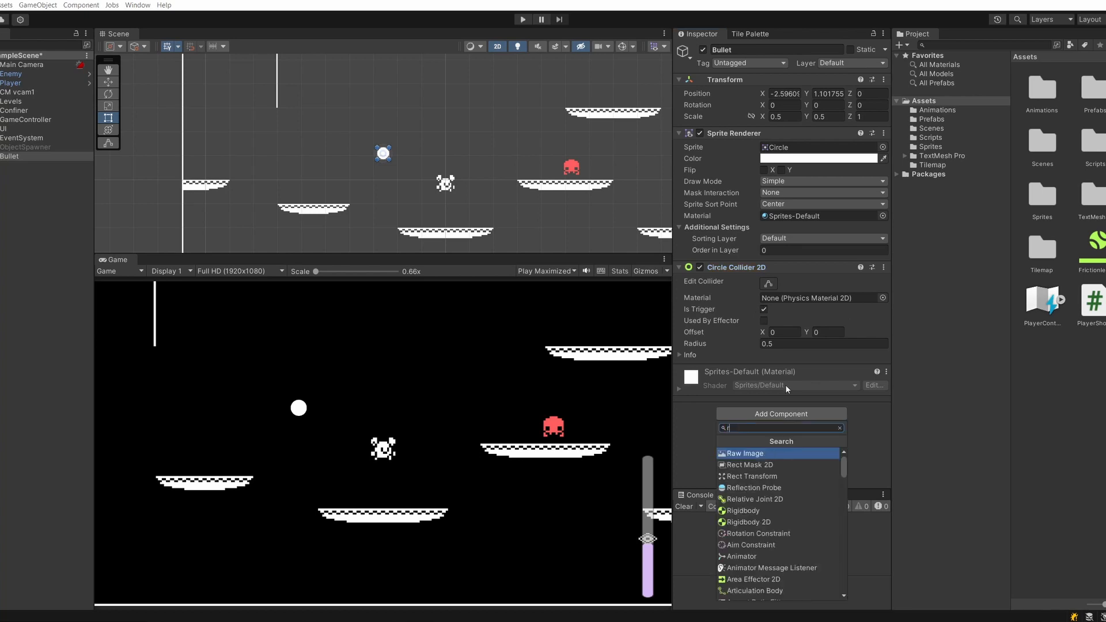
click(747, 522)
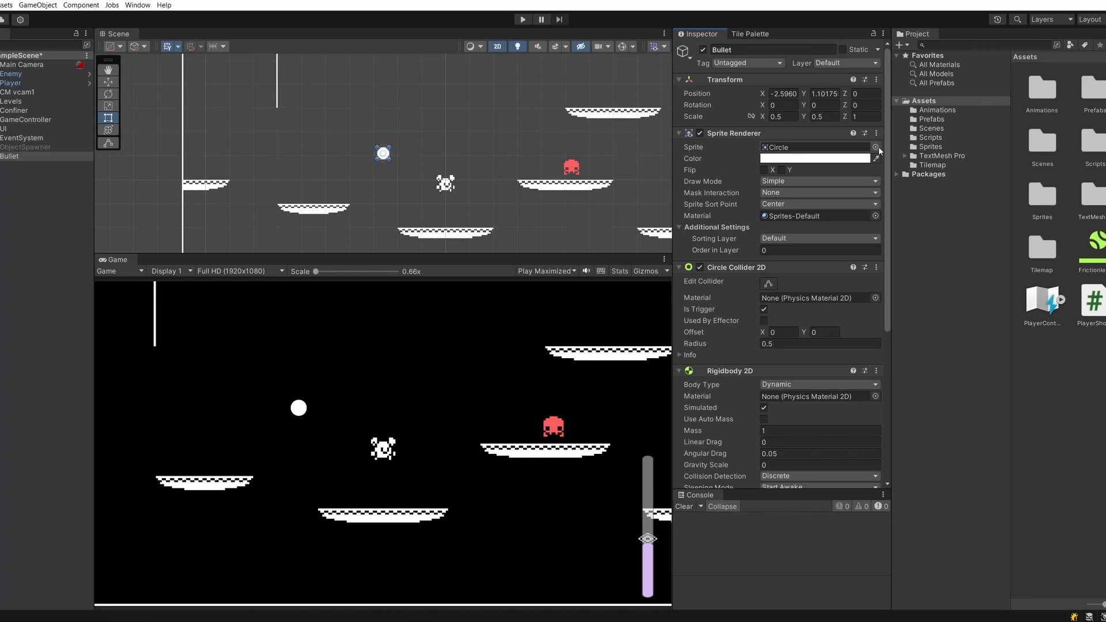
- Assign the tileset ring sprite to Bullet and drag it into Assets > Prefabs as a prefab
click(877, 148)
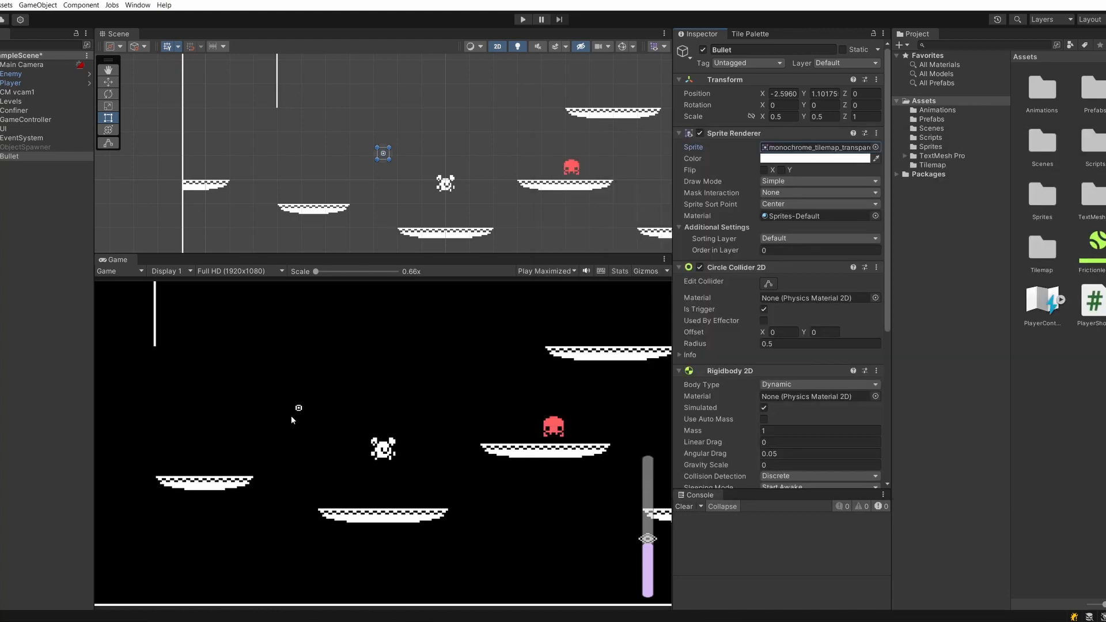
mouse_move(627, 155)
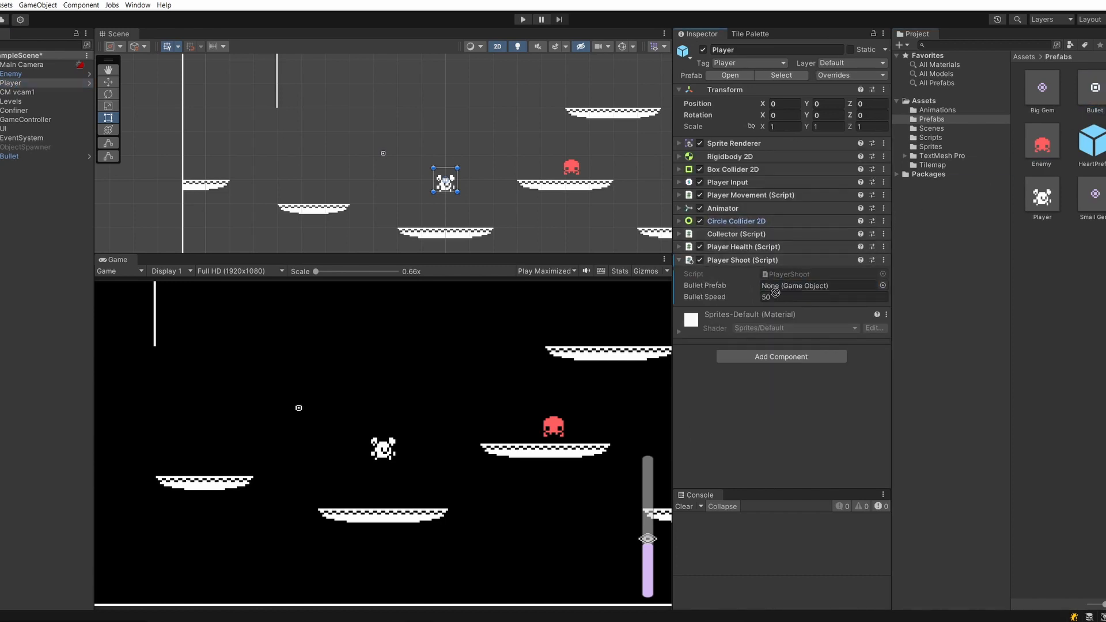
click(10, 155)
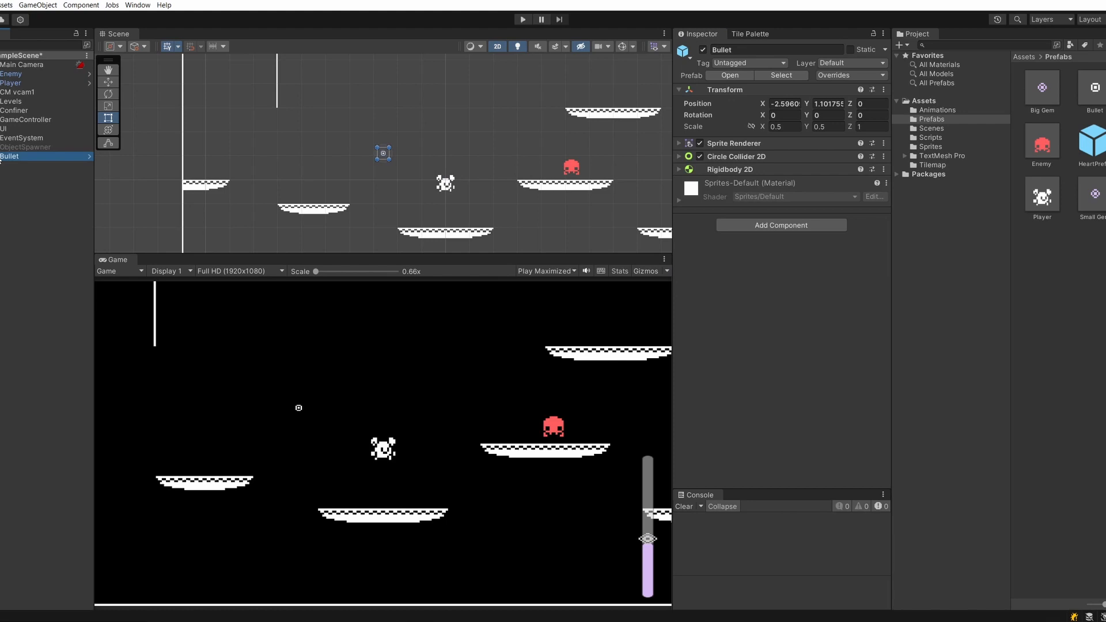
click(12, 83)
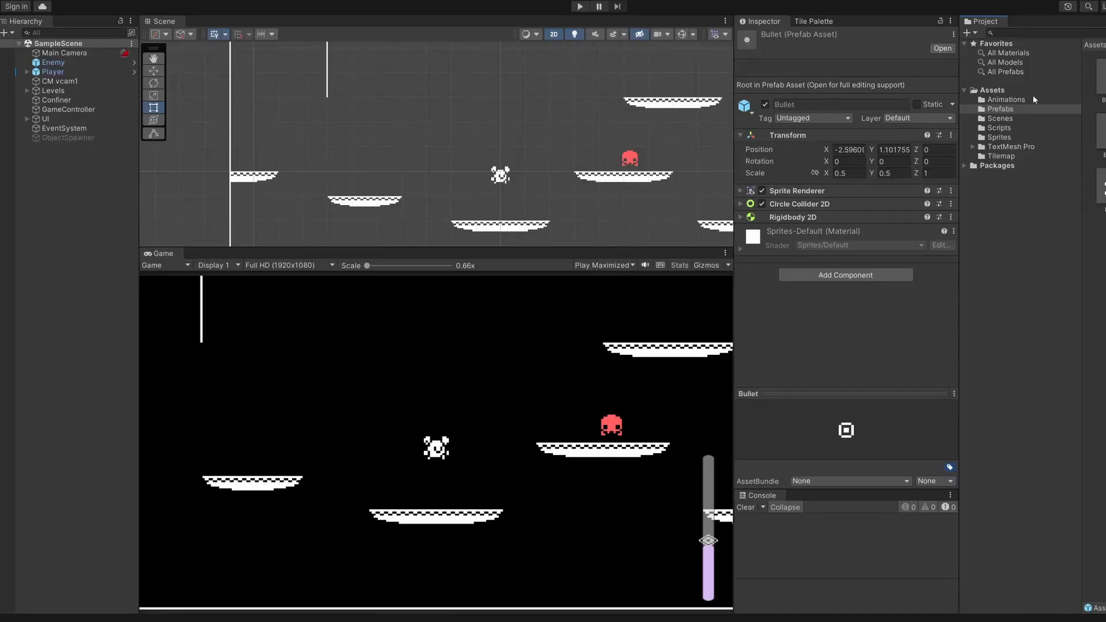
- Create and attach a new Bullet script to the Bullet prefab and start a public bulletDamage field
text(rigid)
text(Bullet)
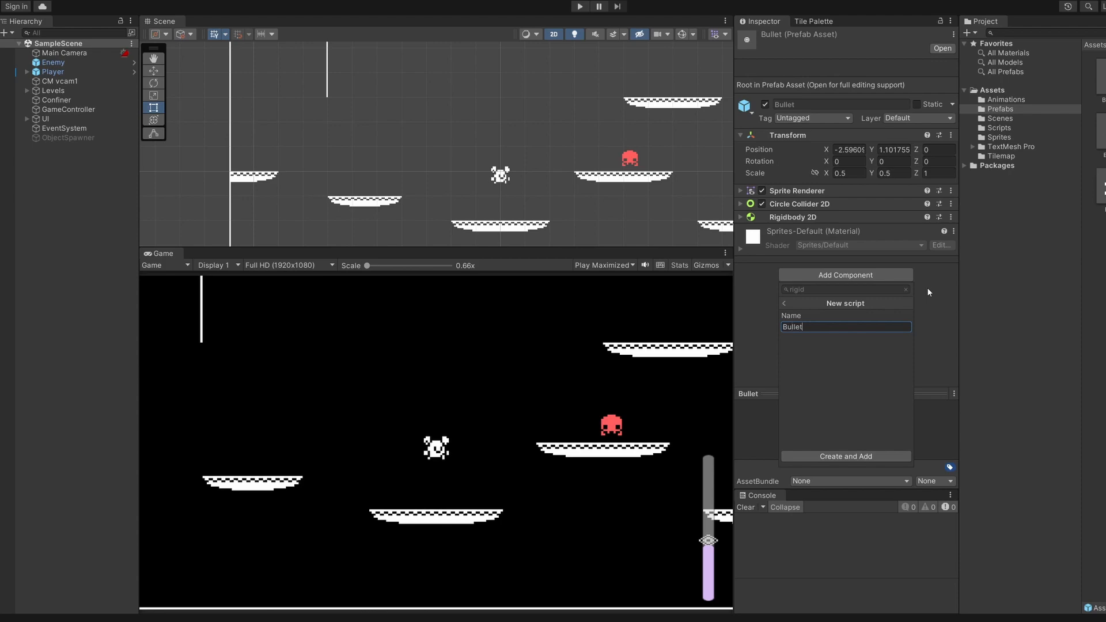
click(844, 456)
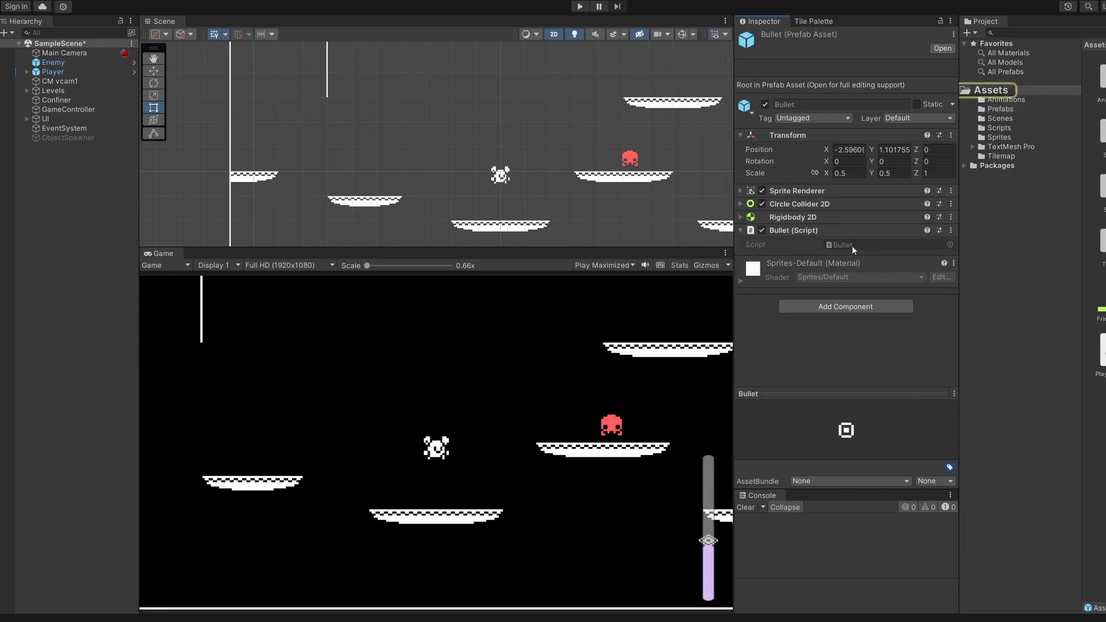
text(public int bulletDamage = 1;)
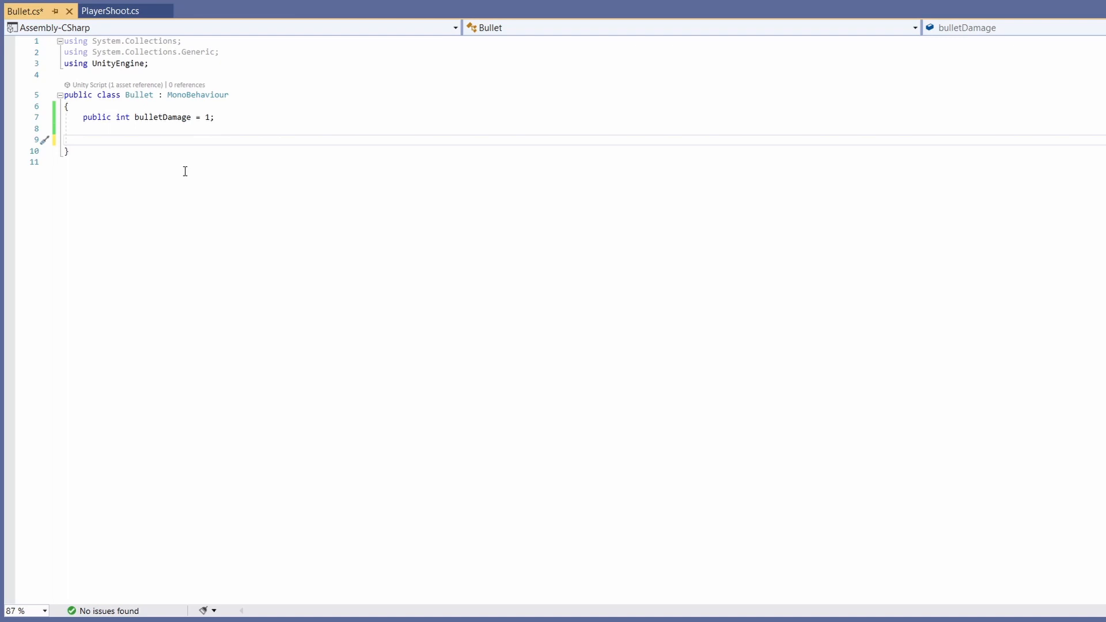
- Add OnTriggerEnter2D that gets the collision's Enemy component and calls TakeDamage()
text(ontrigg)
text(Enemy enemy)
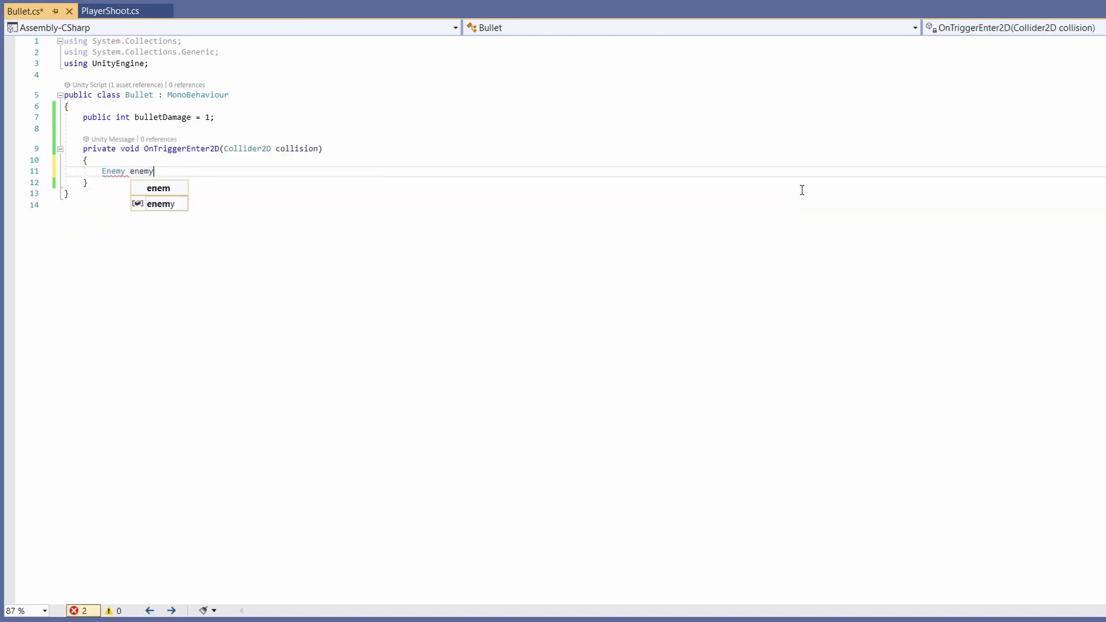
text(= collision.)
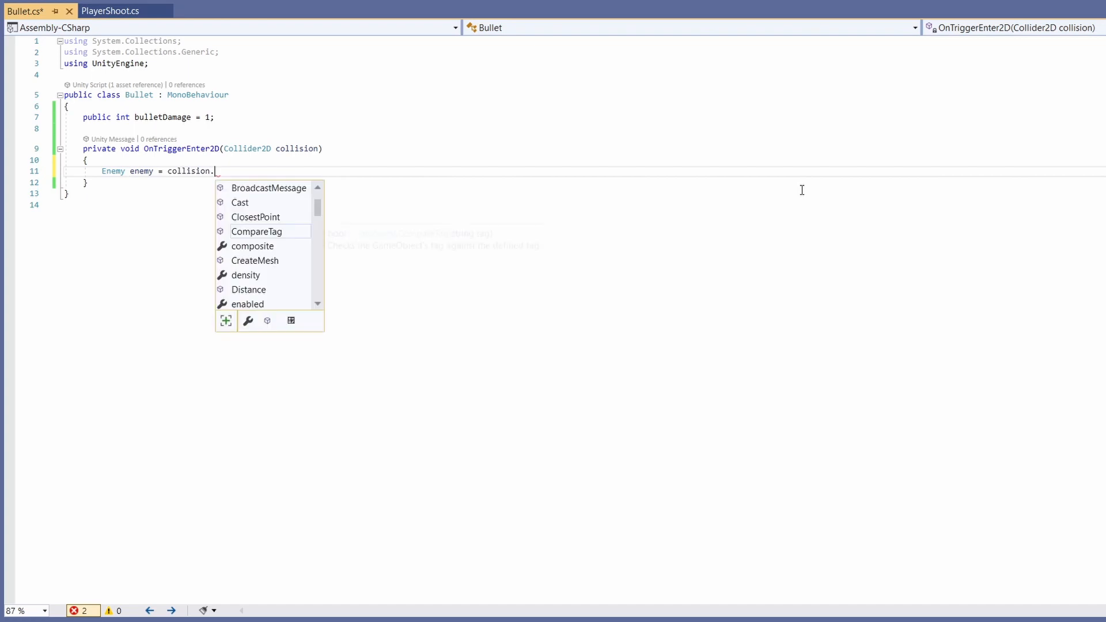
text(GetComponent<Enemy>();)
text(enemy.TakeDamag)
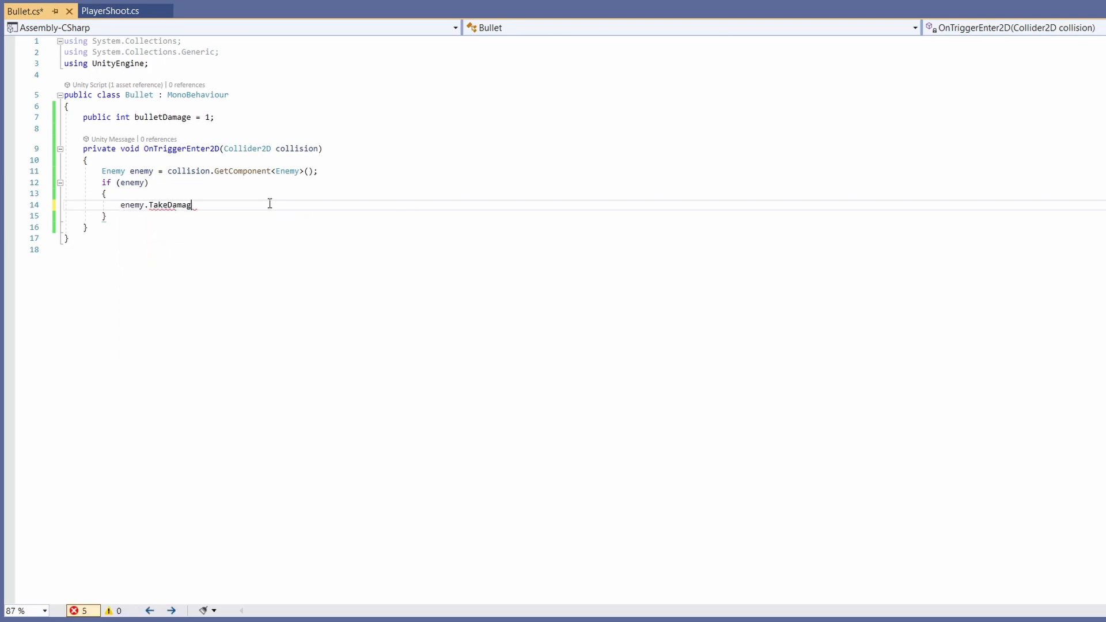
text(e();)
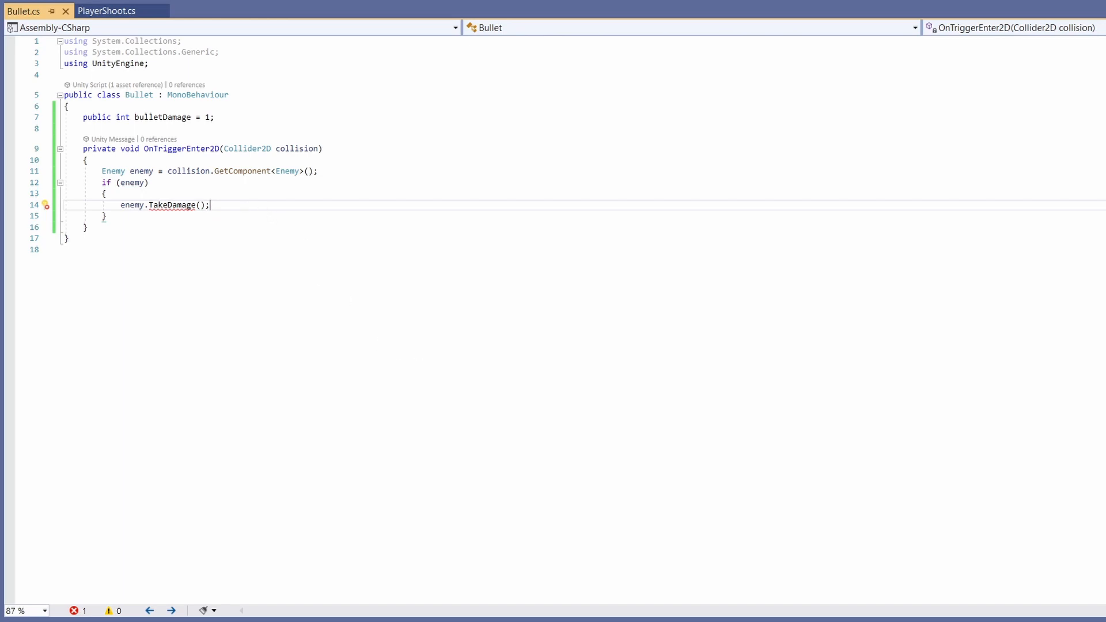
- Destroy the bullet's gameObject after the hit with Destroy(gameObject)
text(Destroy)
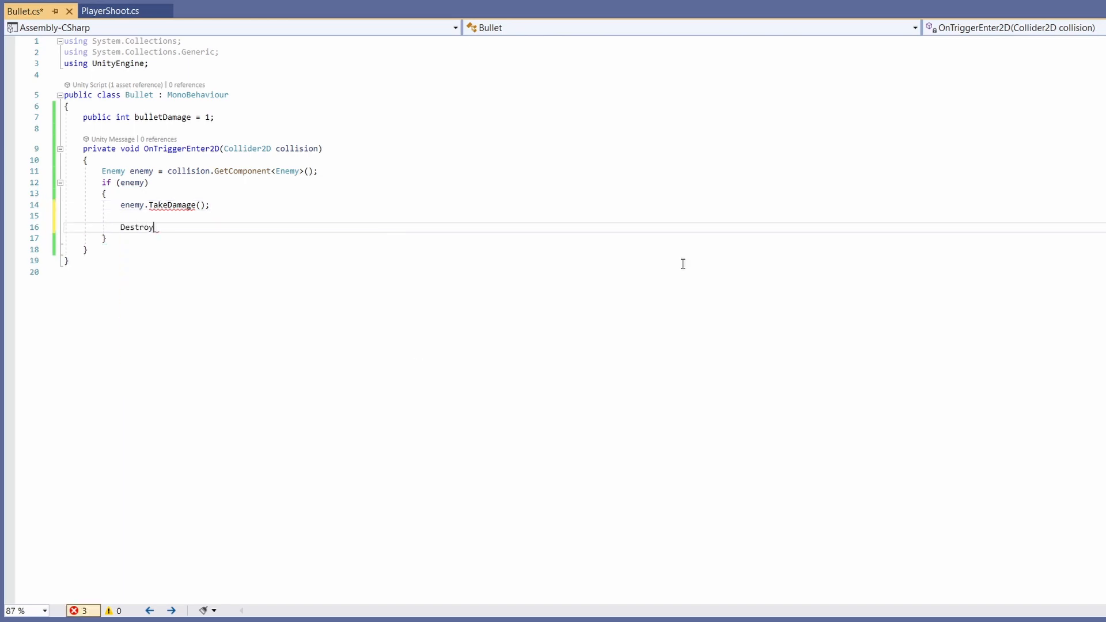
text((gameObject))
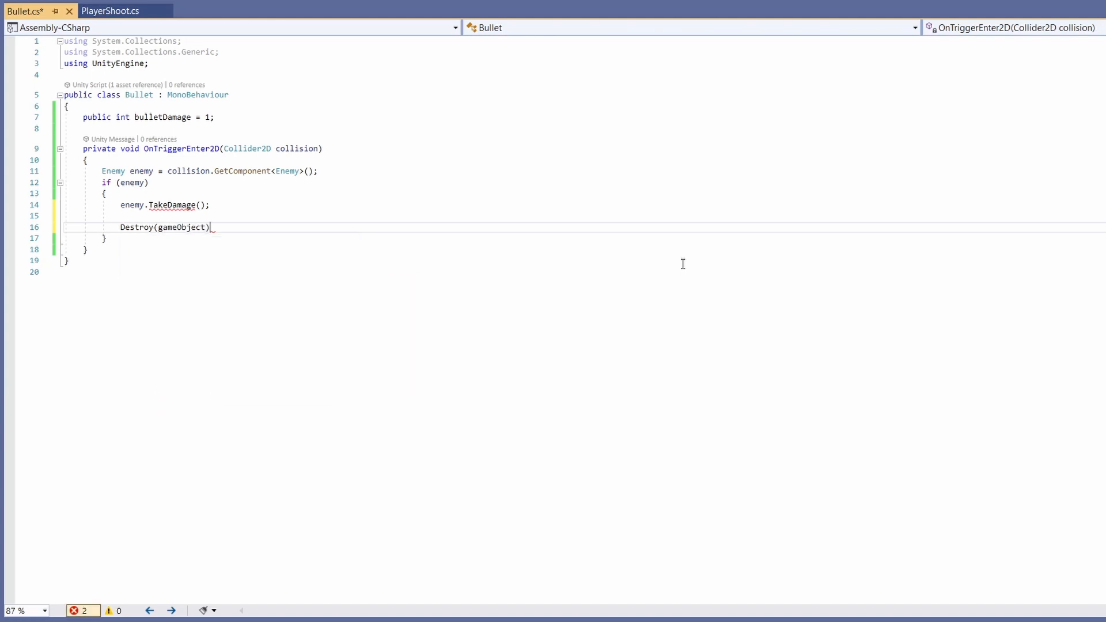
text(;)
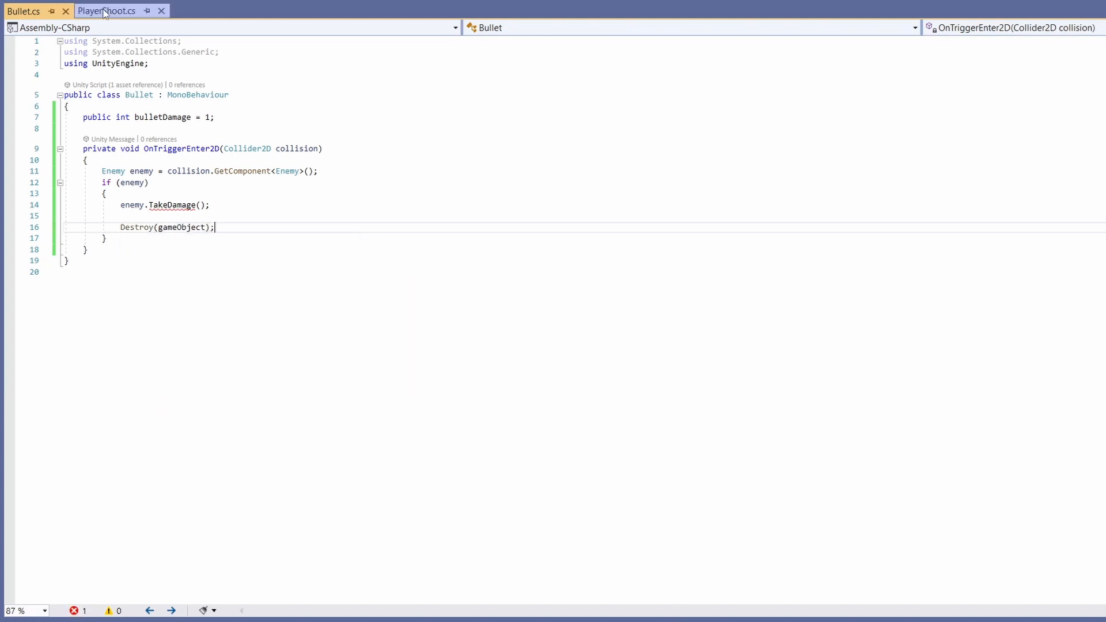
click(106, 11)
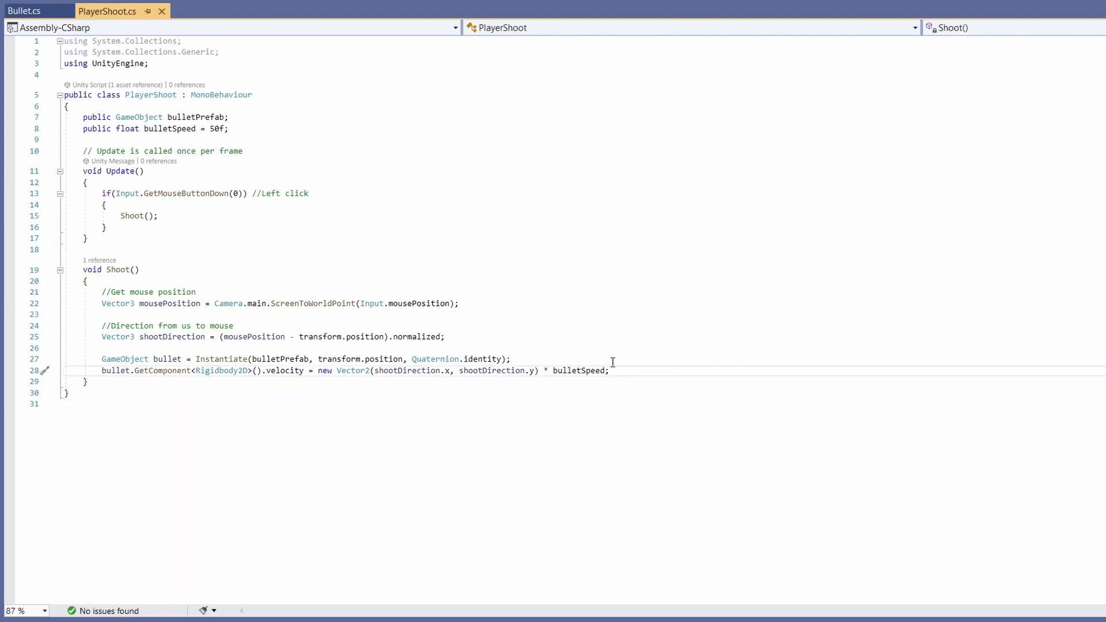
- Add Destroy(bullet, 2f) in Shoot() so each bullet disappears after two seconds
text(Destroy(bullet,)
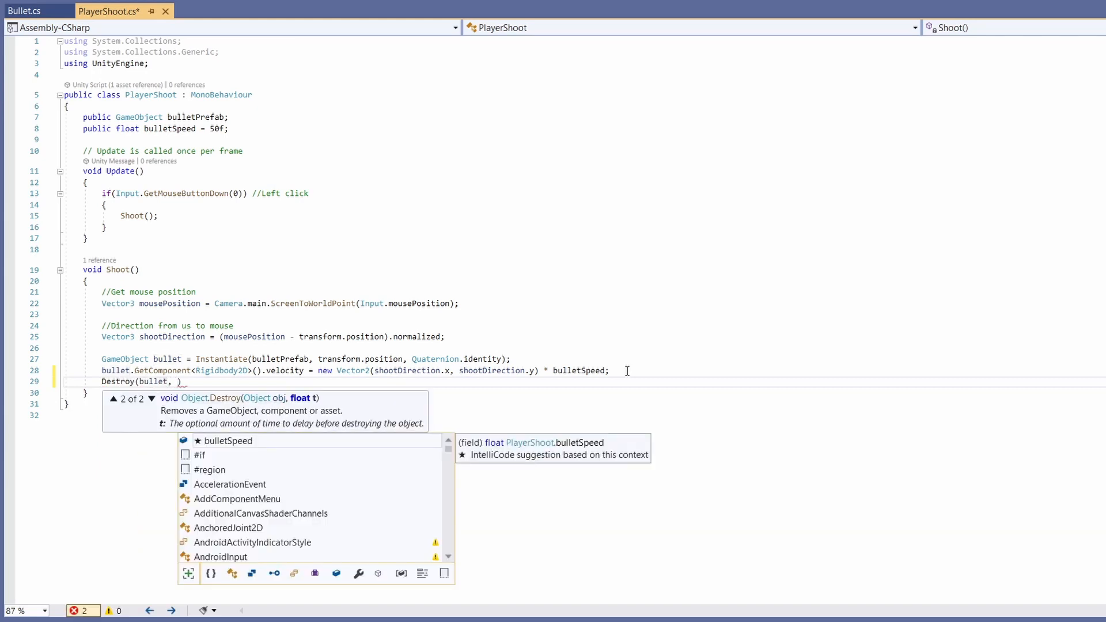
text(2f);)
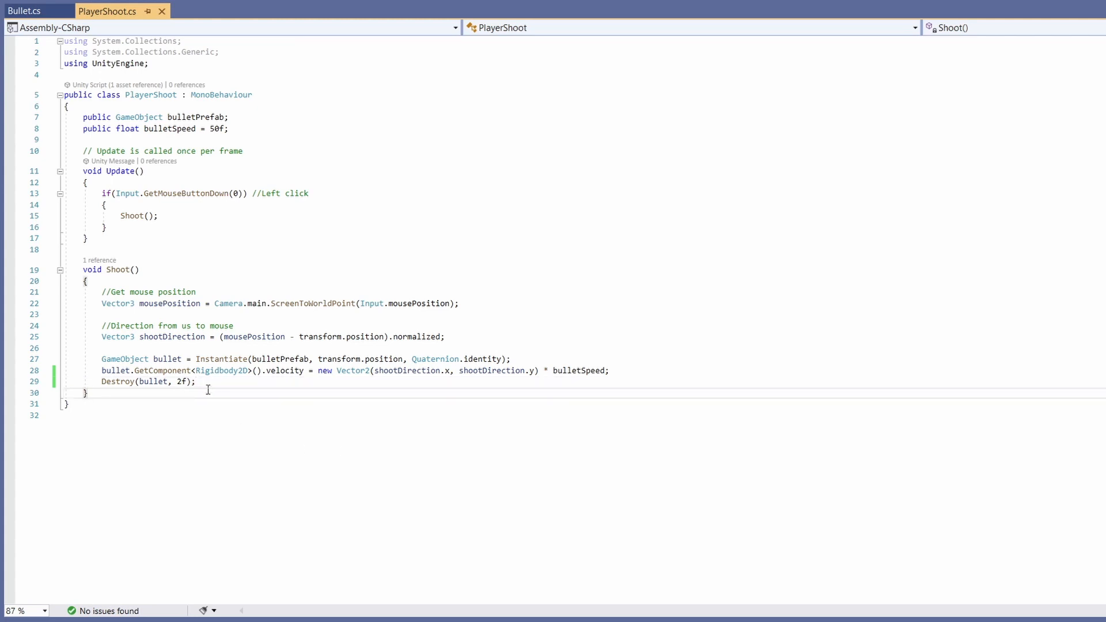
click(24, 10)
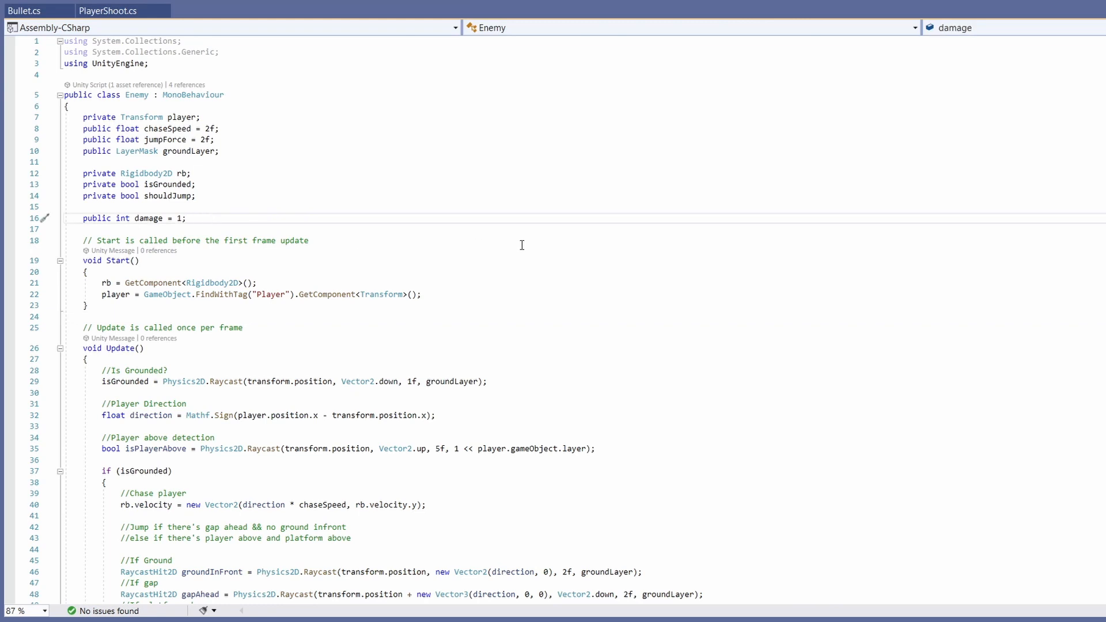
- Declare private int currentHealth and a private SpriteRenderer spriteRenderer field in Enemy
text(public int maxHealth = 3;)
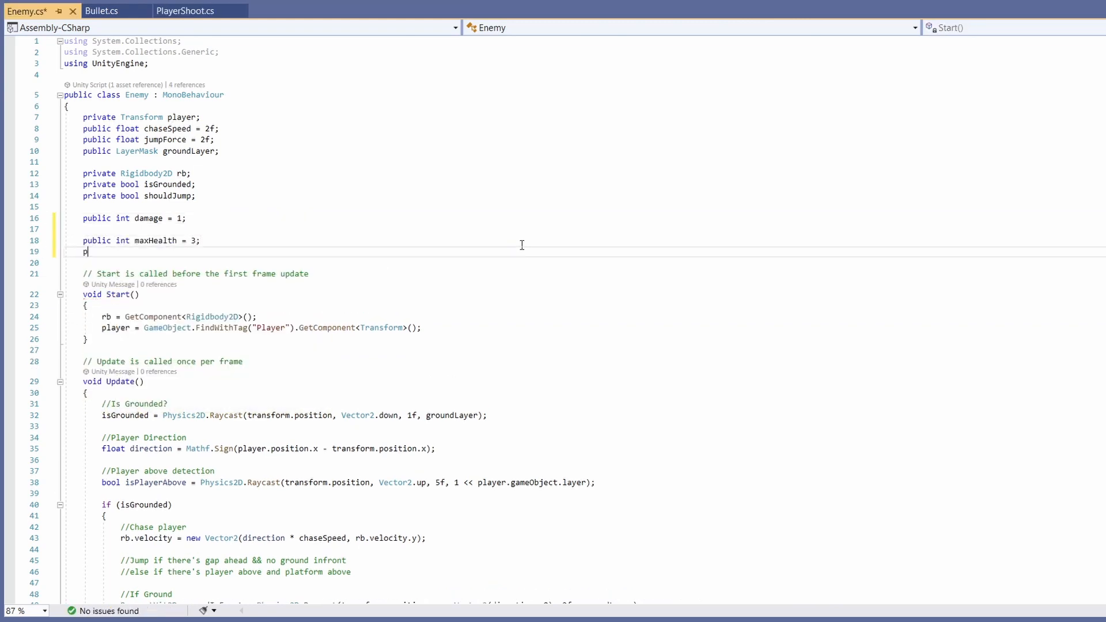
text(rivate int current)
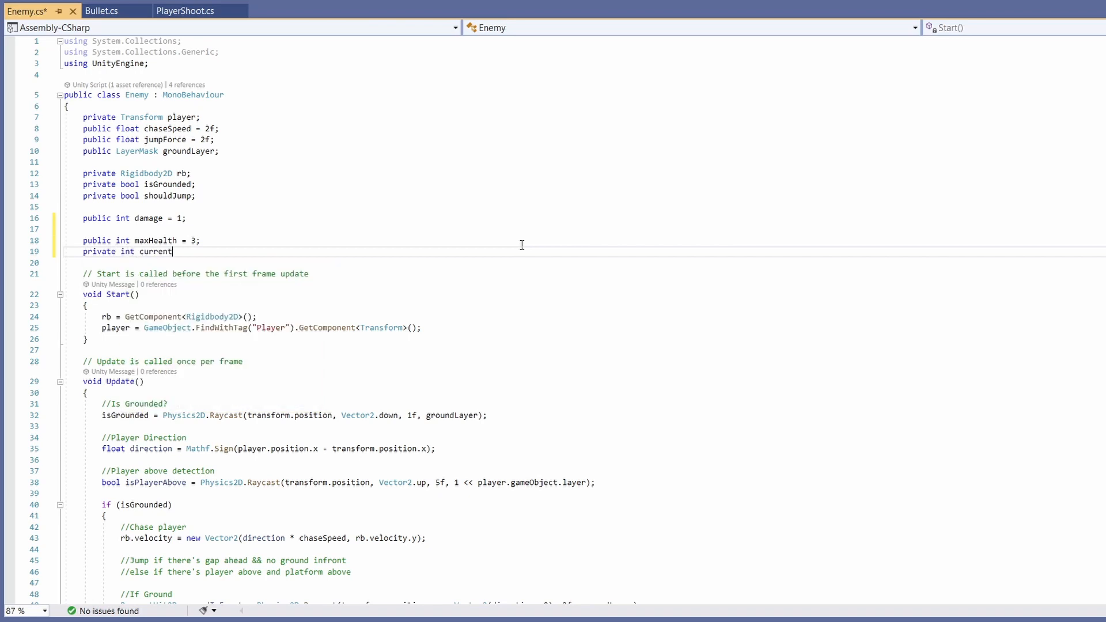
text(Health;)
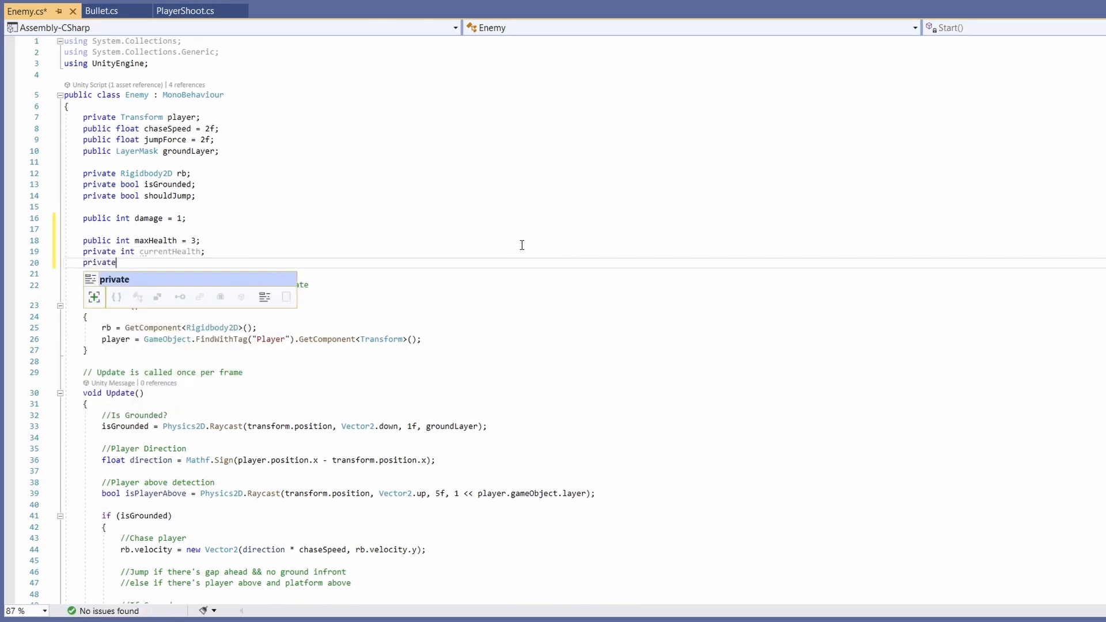
text(SpriteRenderer spriteRenderer;)
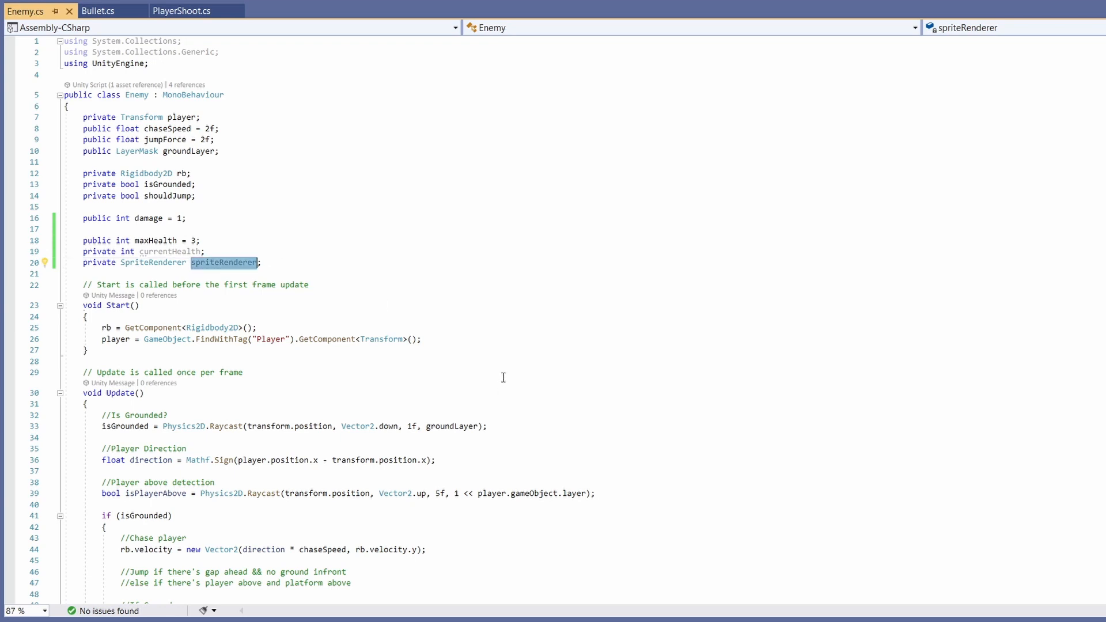
- In Start, assign spriteRenderer via GetComponent<SpriteRenderer>() and set currentHealth = maxHealth
text(spriteRenderer =)
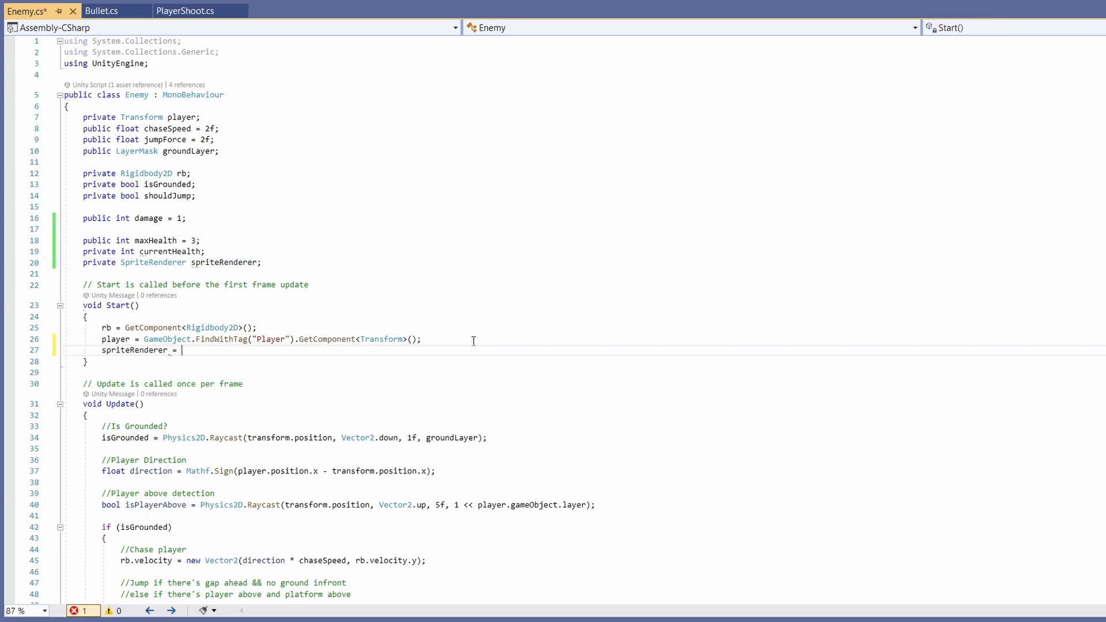
text(GetComponent<SpriteRenderer>();)
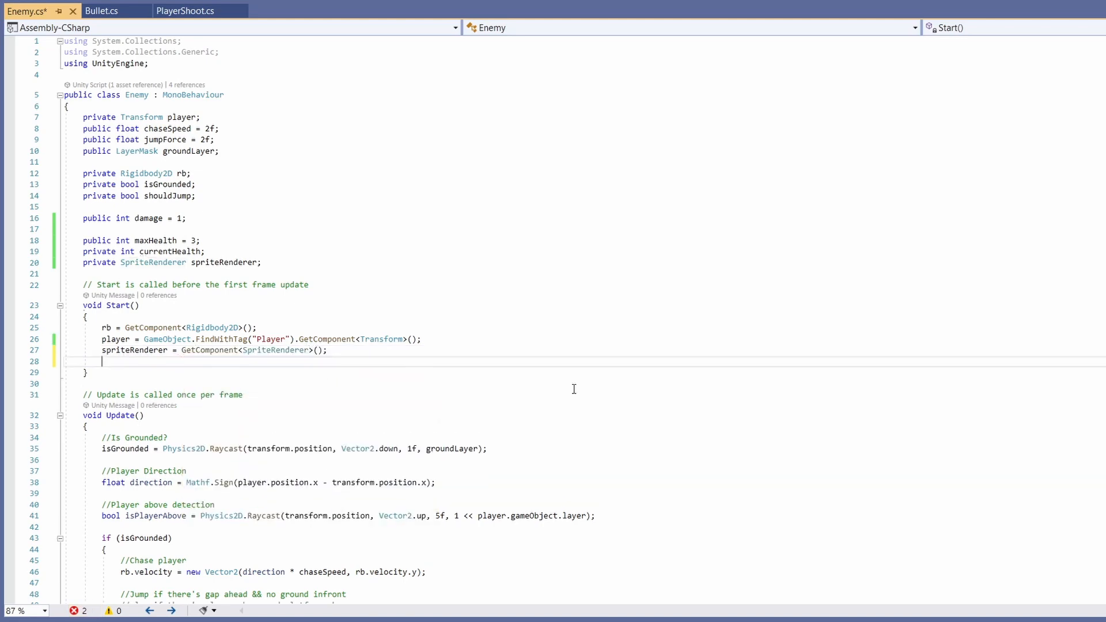
text(currentHealth = max)
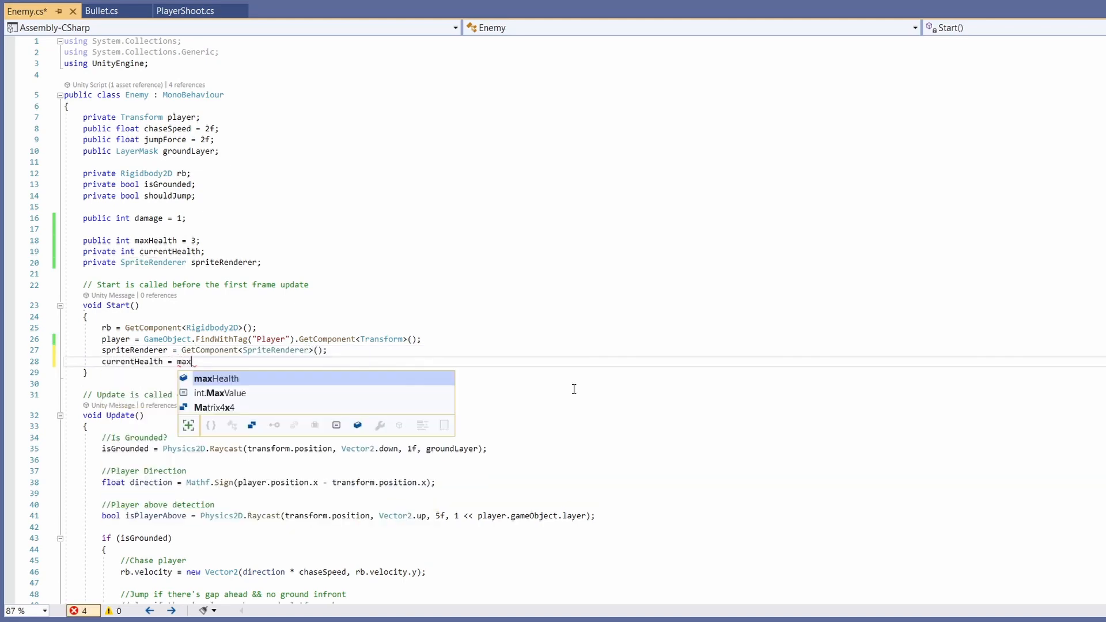
text(pu)
text(currentHealth)
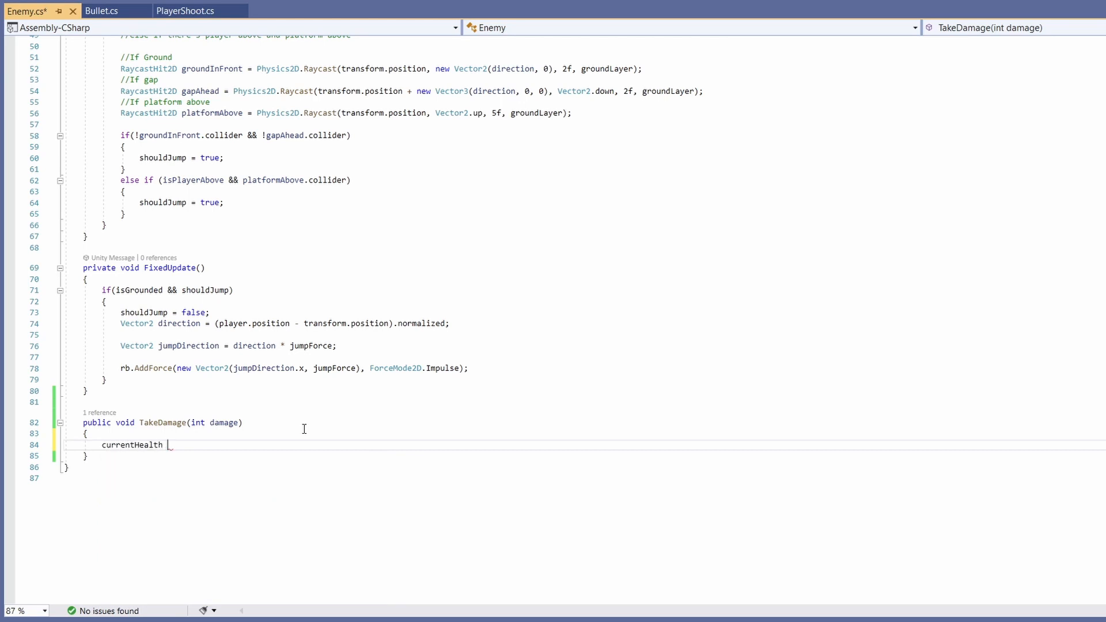
- Write TakeDamage subtracting damage with a currentHealth check calling Die(), which destroys the game object
text(-= damage;)
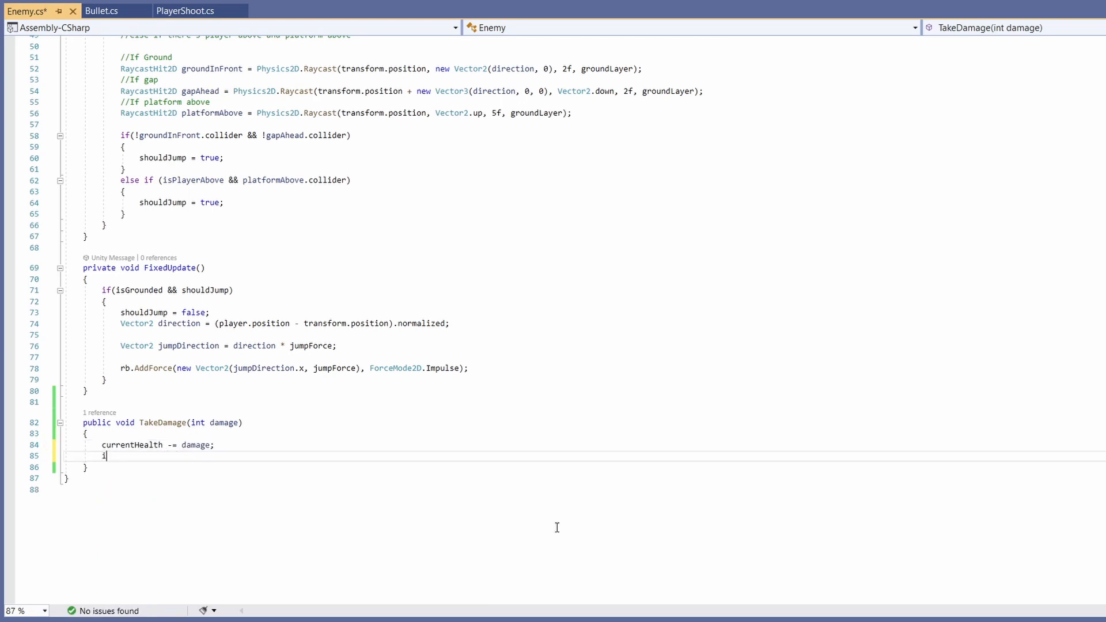
text(f(currentHealth >= 0))
text(void Die() { )
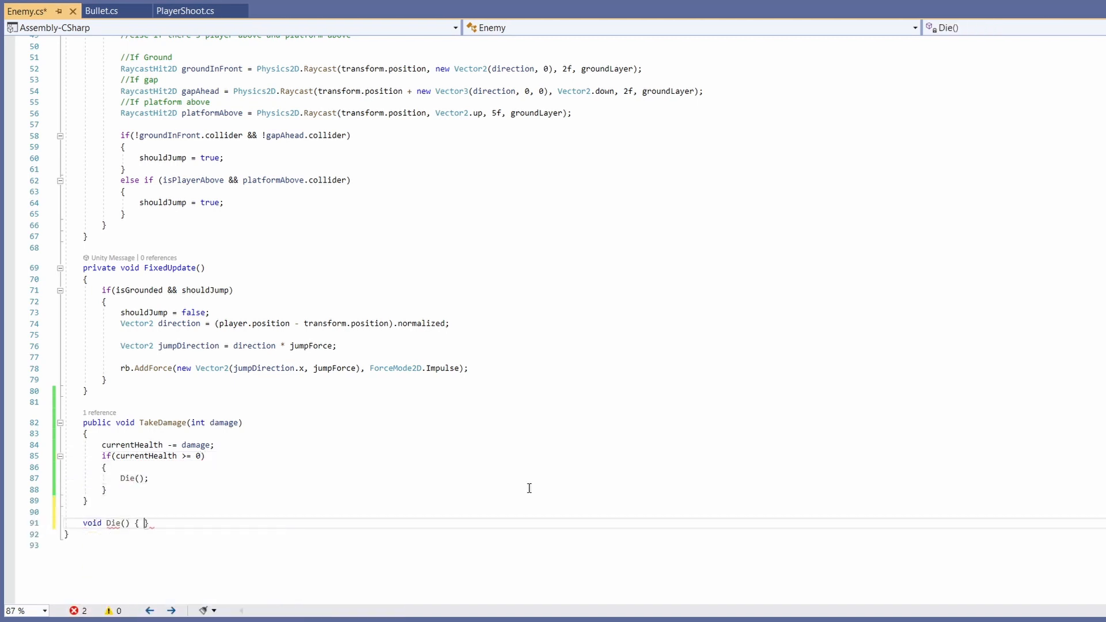
text(Destory)
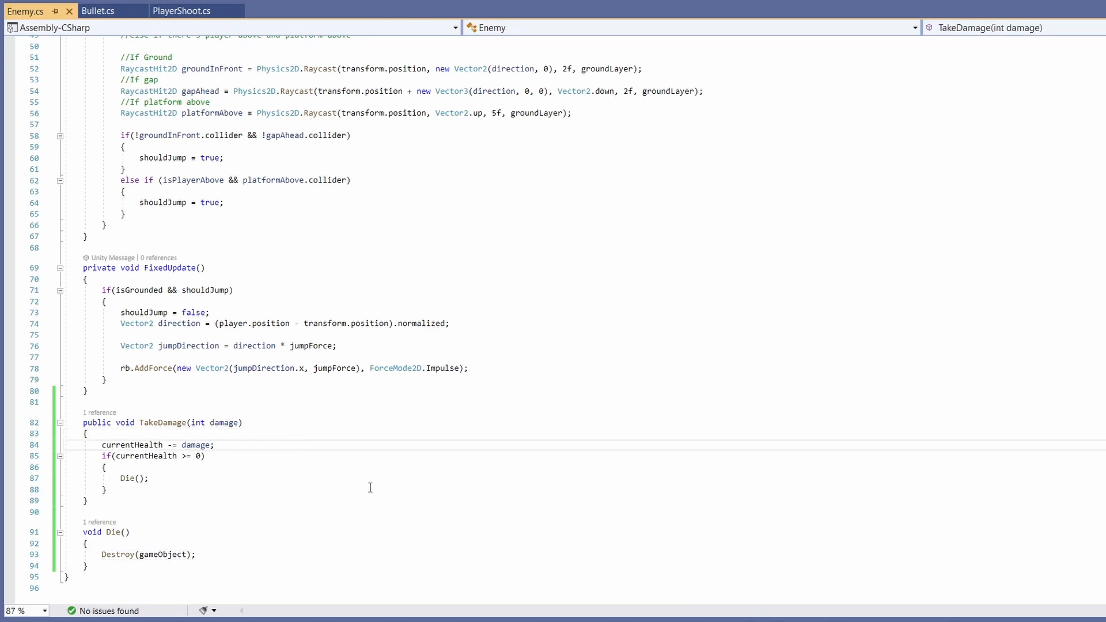
key(enter)
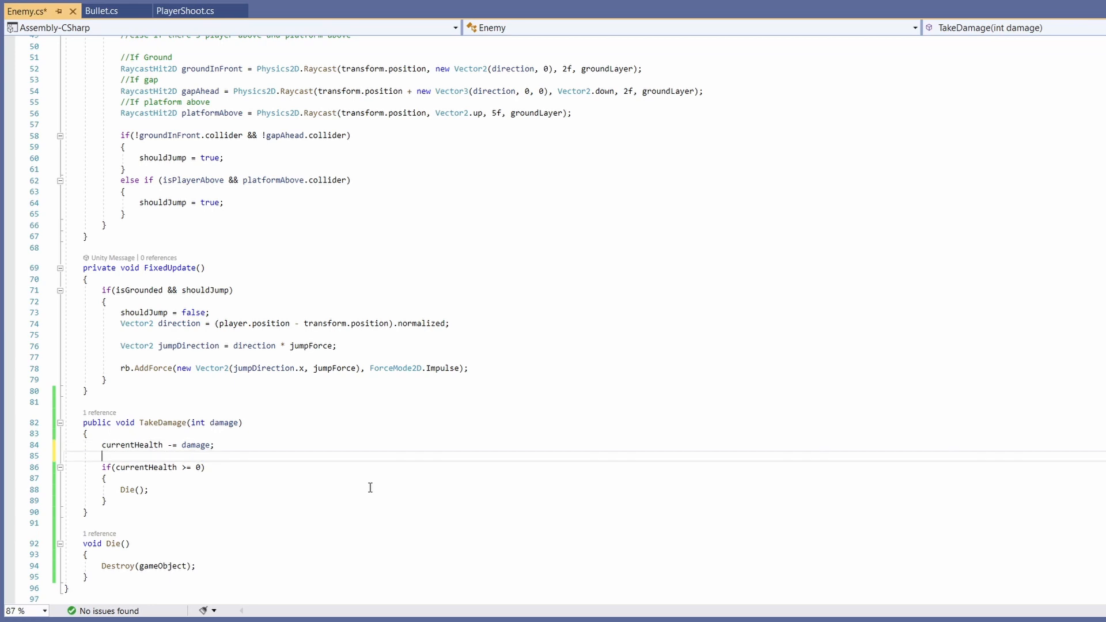
- Call StartCoroutine(FlashWhite()) in TakeDamage and declare the private IEnumerator FlashWhite coroutine
text(StartCoroutine(FlashWhite());)
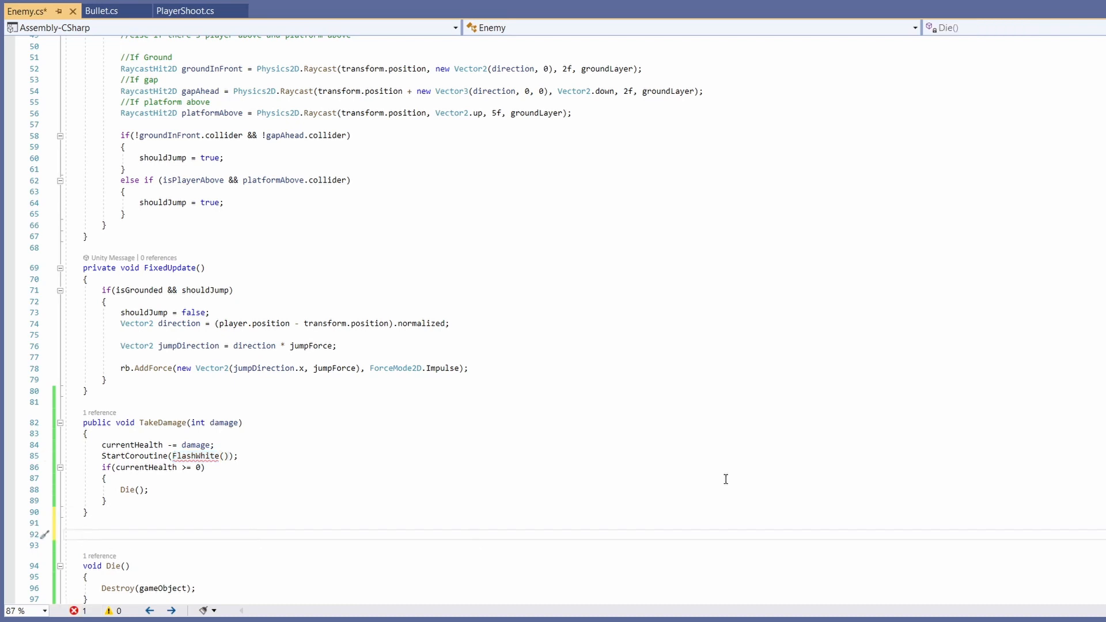
text(private IEnumerator)
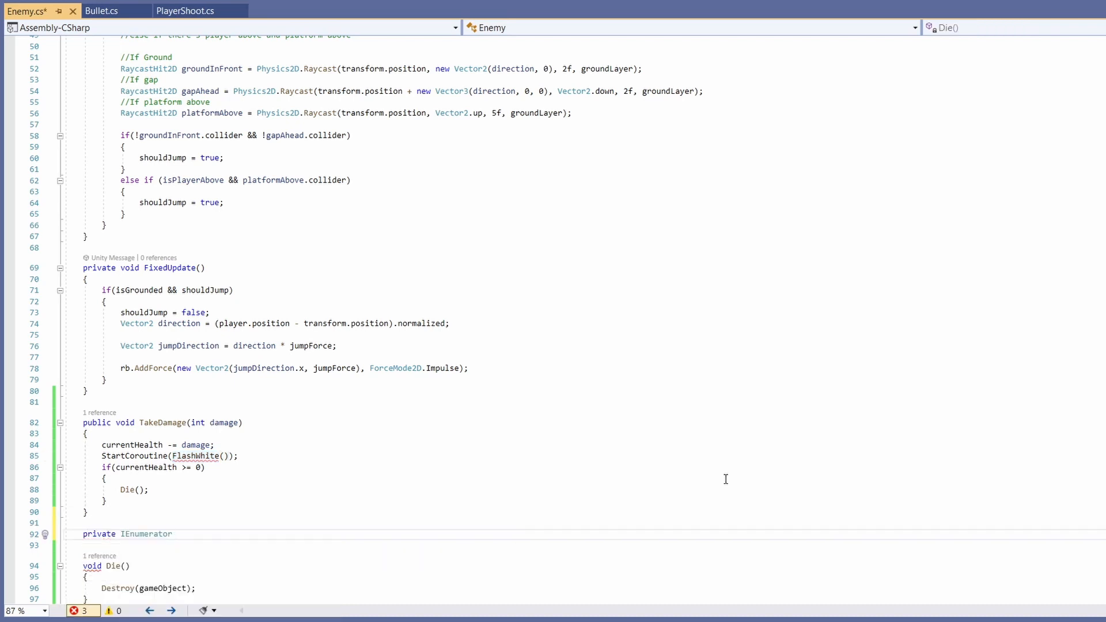
text(FlashWhite()
text({)
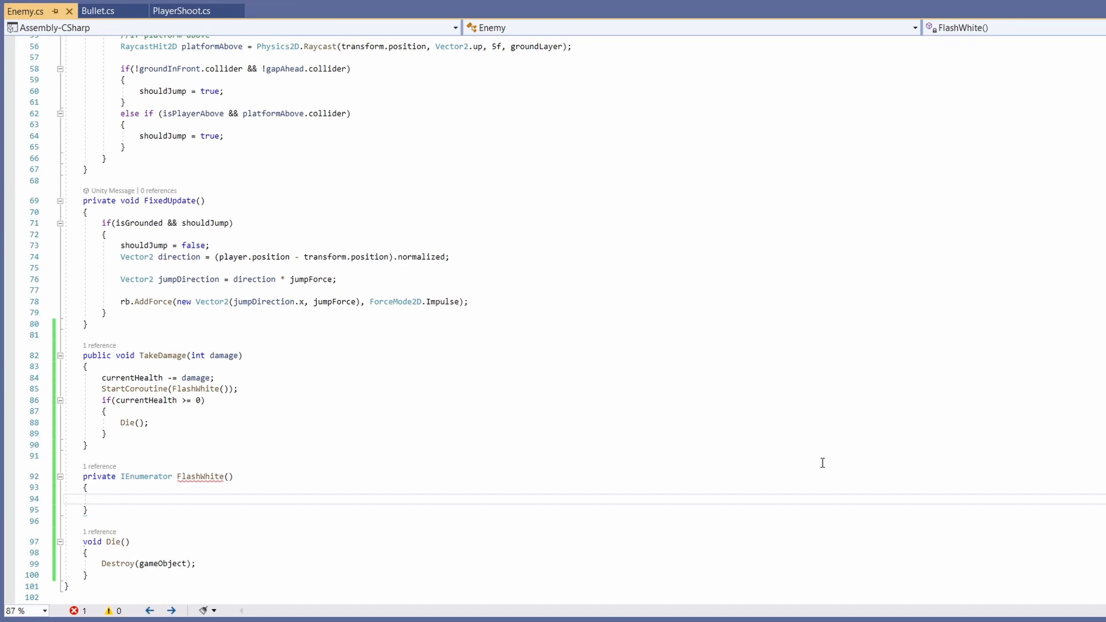
text(Color)
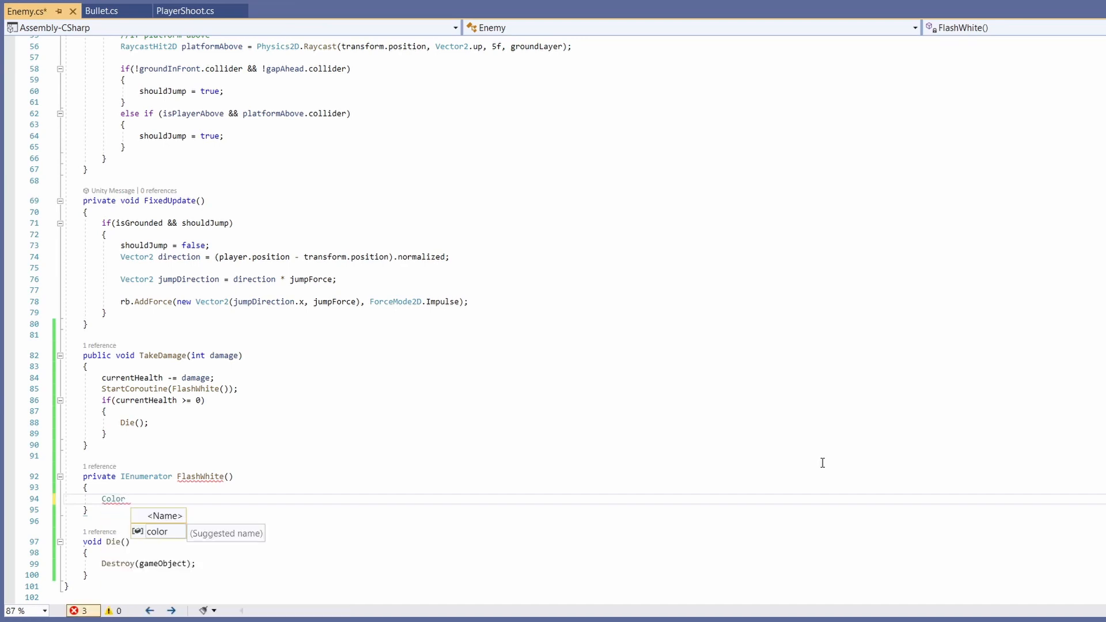
- Inside FlashWhite set spriteRenderer.color to Color.white and yield a WaitForSeconds
text(color =)
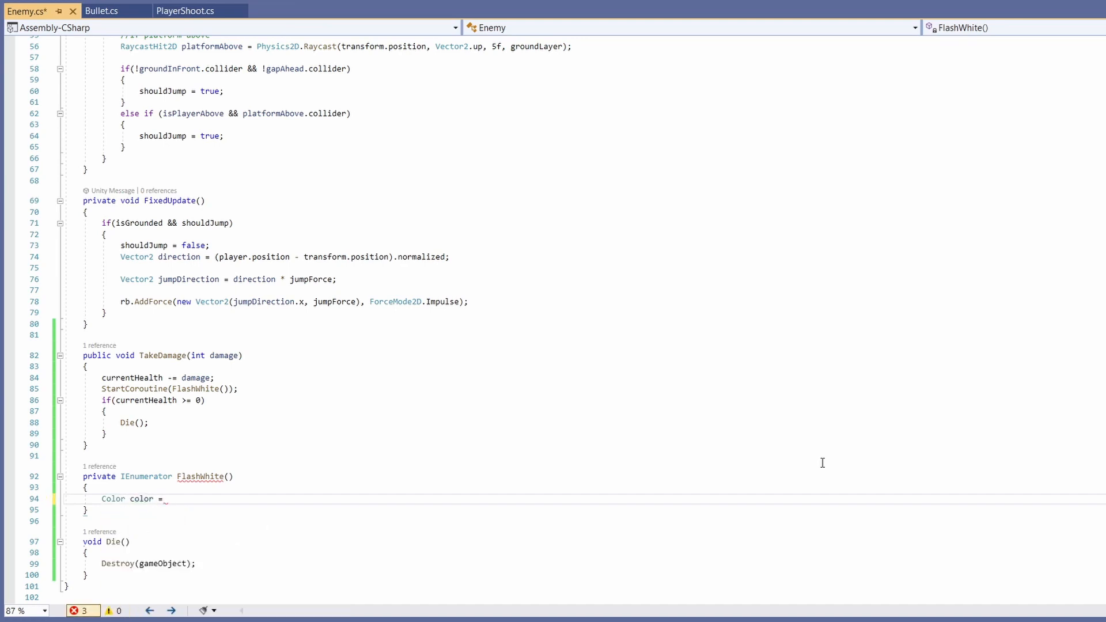
text(spriteRenderer.color;)
text(spriteRenderer.color = Color.white;)
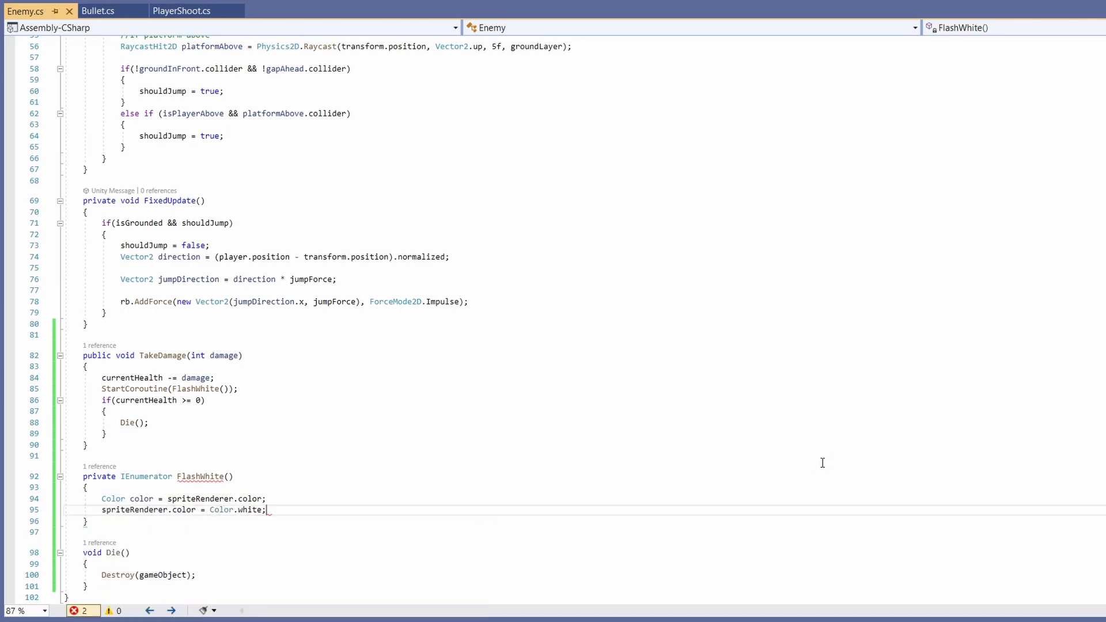
text(yield return new)
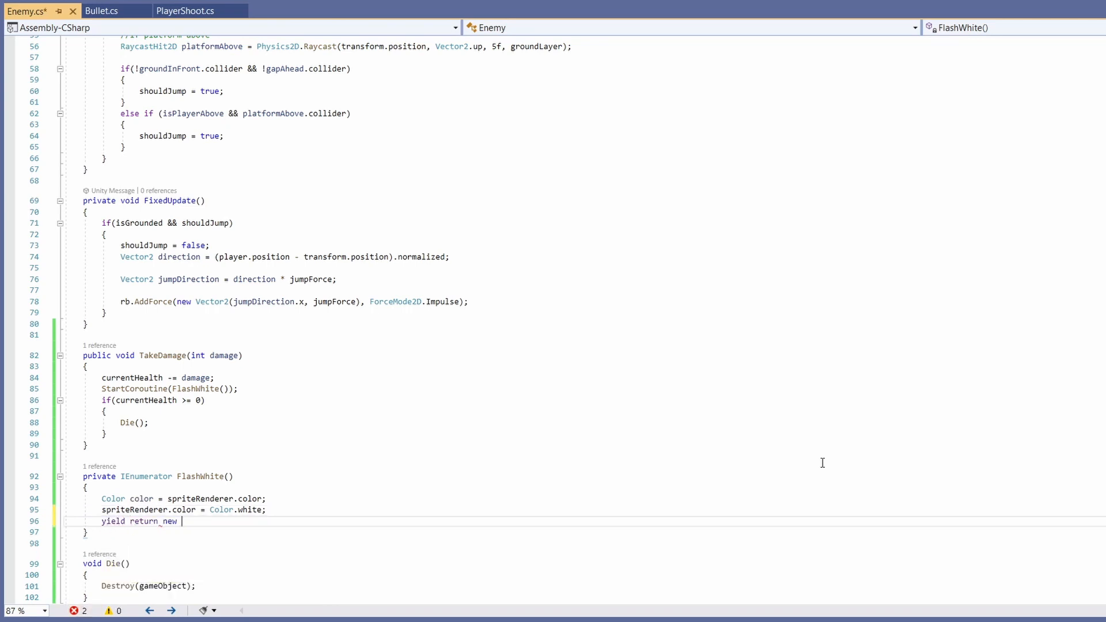
text(WaitForSeconds(0.)
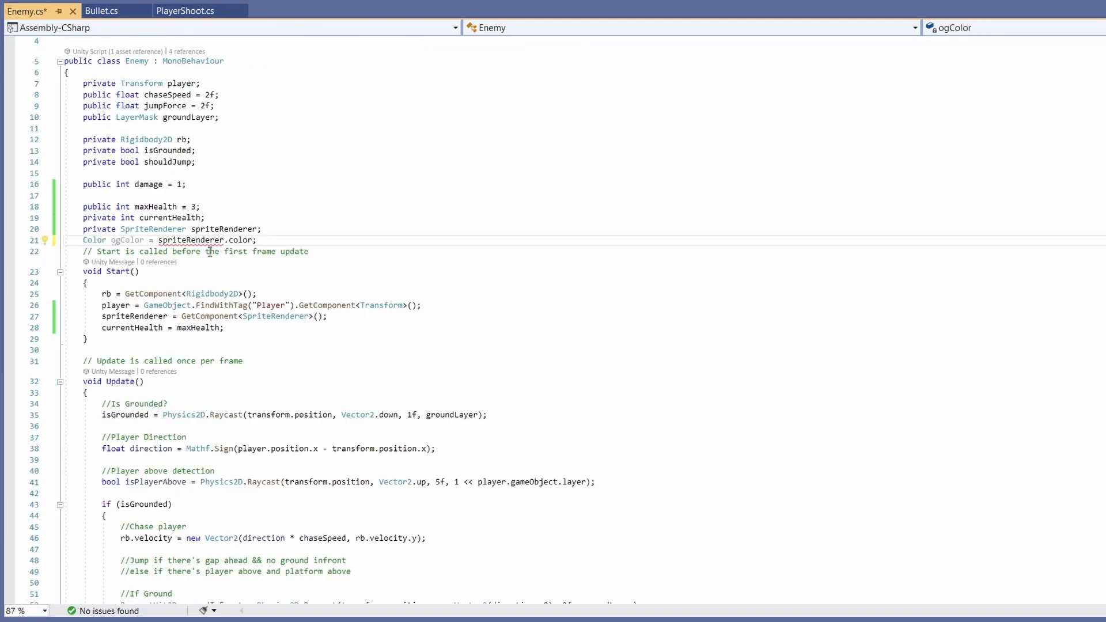
- Add a private ogColor field holding spriteRenderer.color to restore after the 0.2-second flash
text(private)
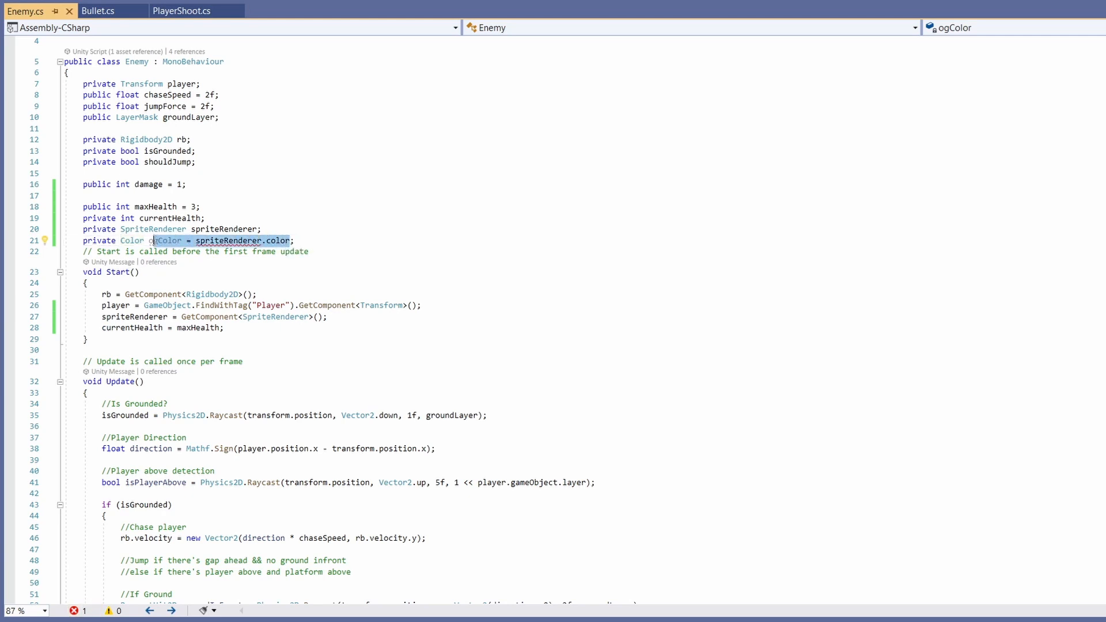
text(ogColor = spriteRenderer.color)
text(spriteRenderer.color = ogColor;)
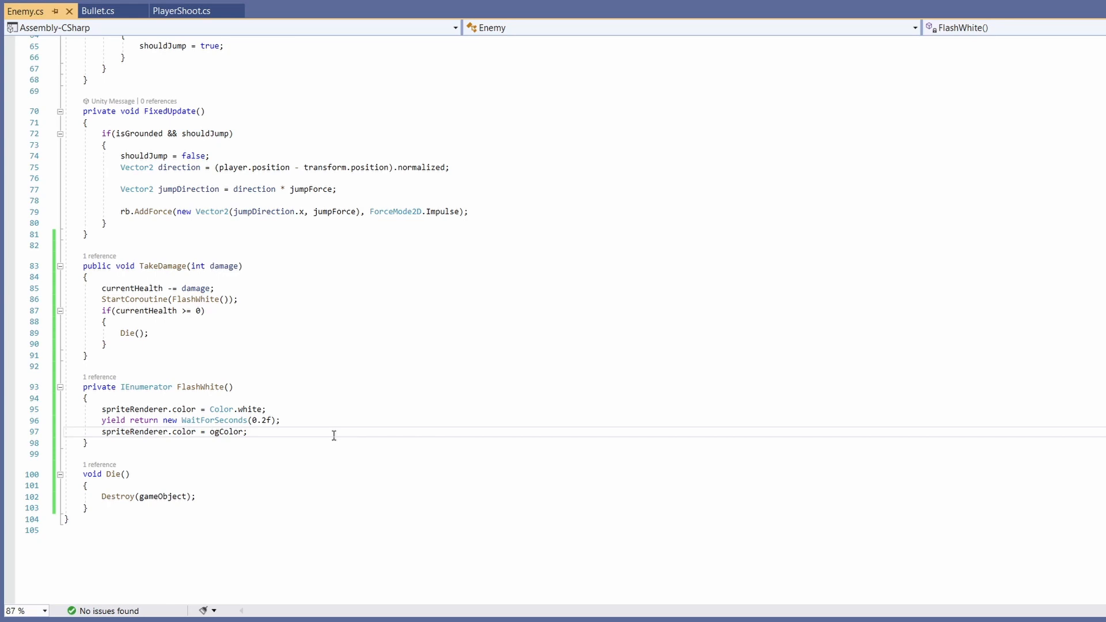
mouse_move(284, 477)
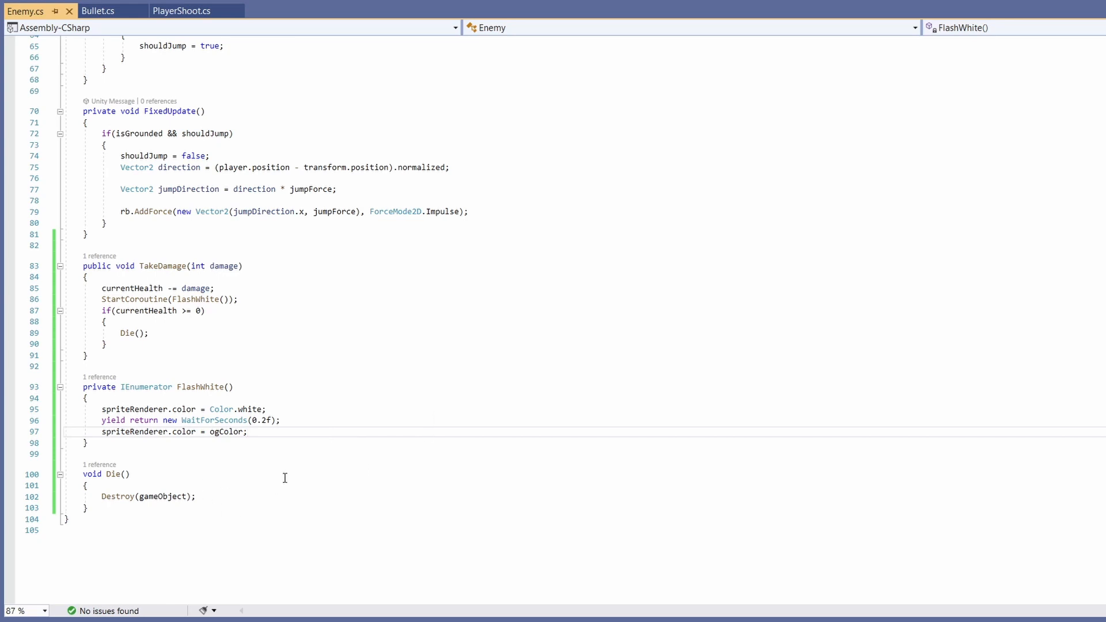
- In Bullet.cs pass bulletDamage as the argument to the enemy's TakeDamage call
click(98, 11)
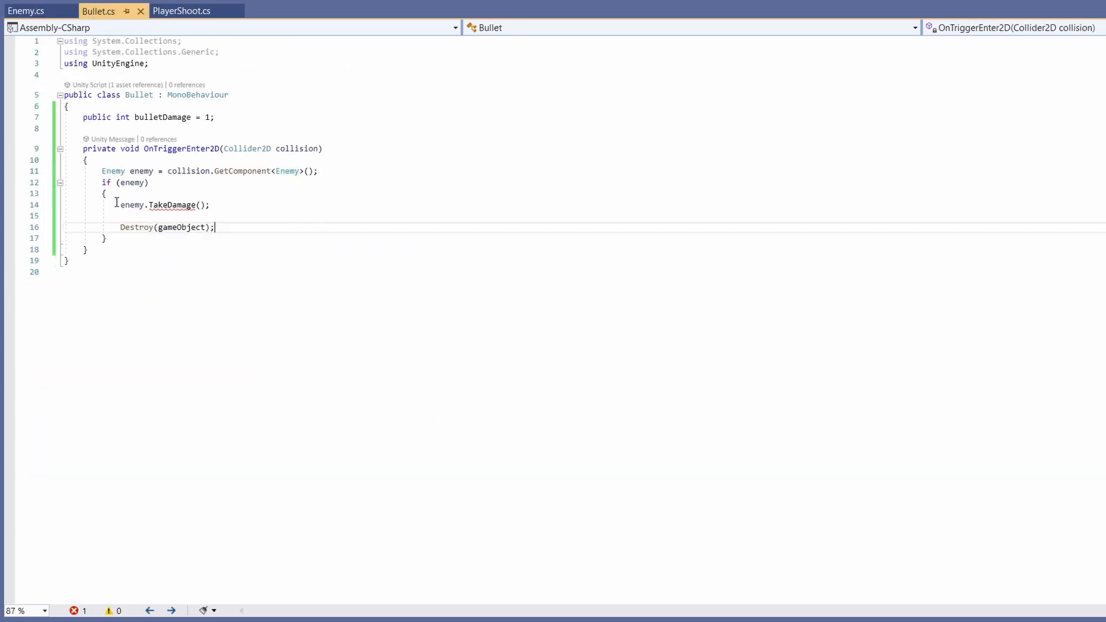
double_click(171, 205)
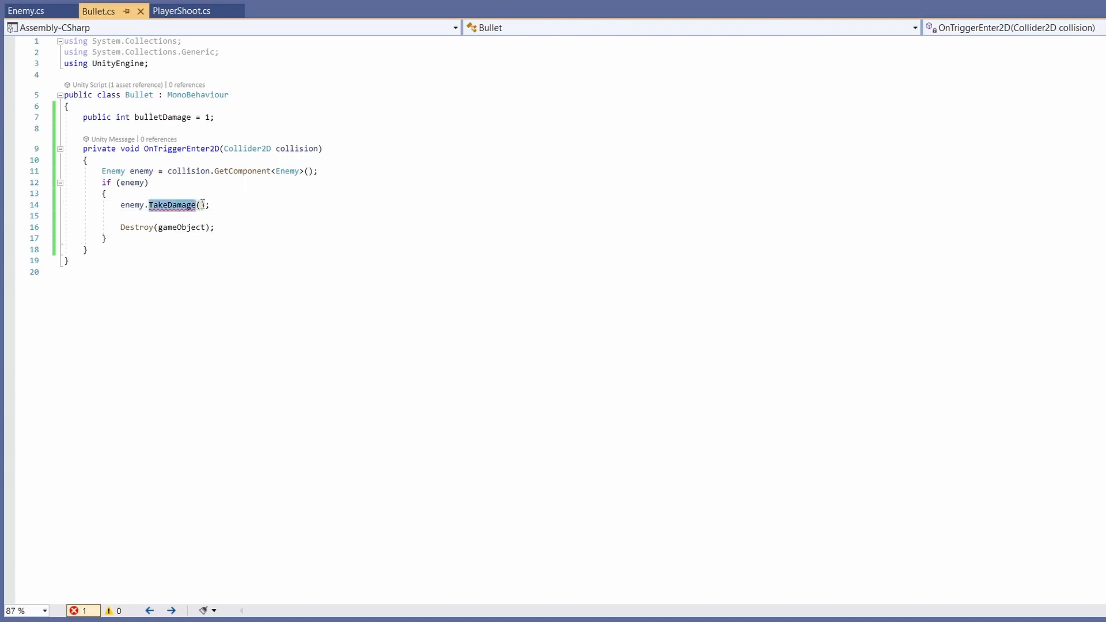
mouse_move(172, 206)
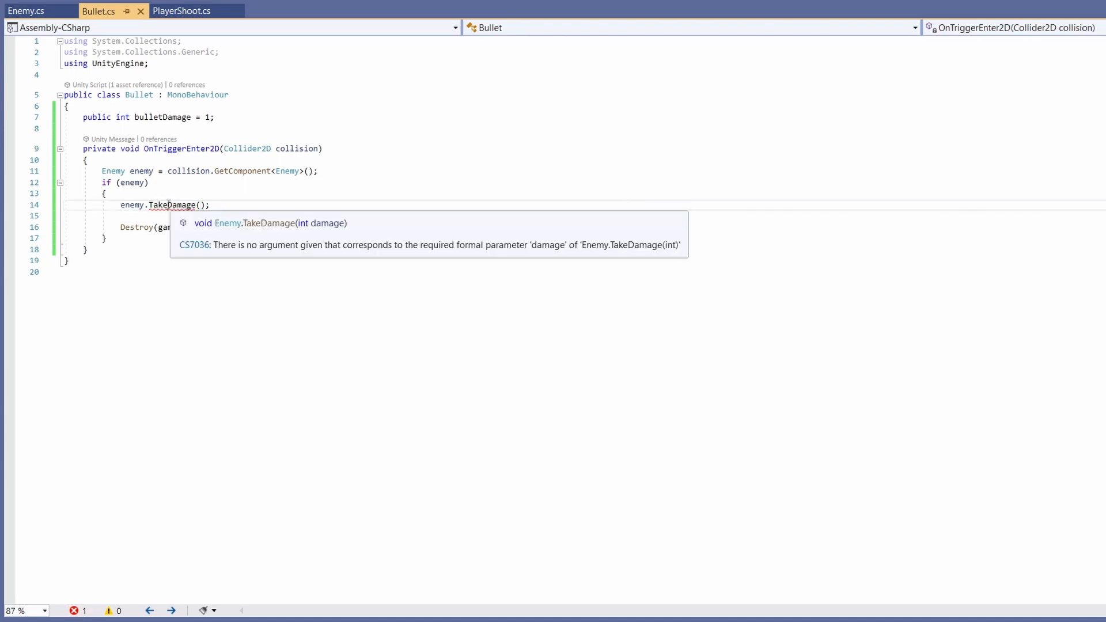
text(bulletDamage)
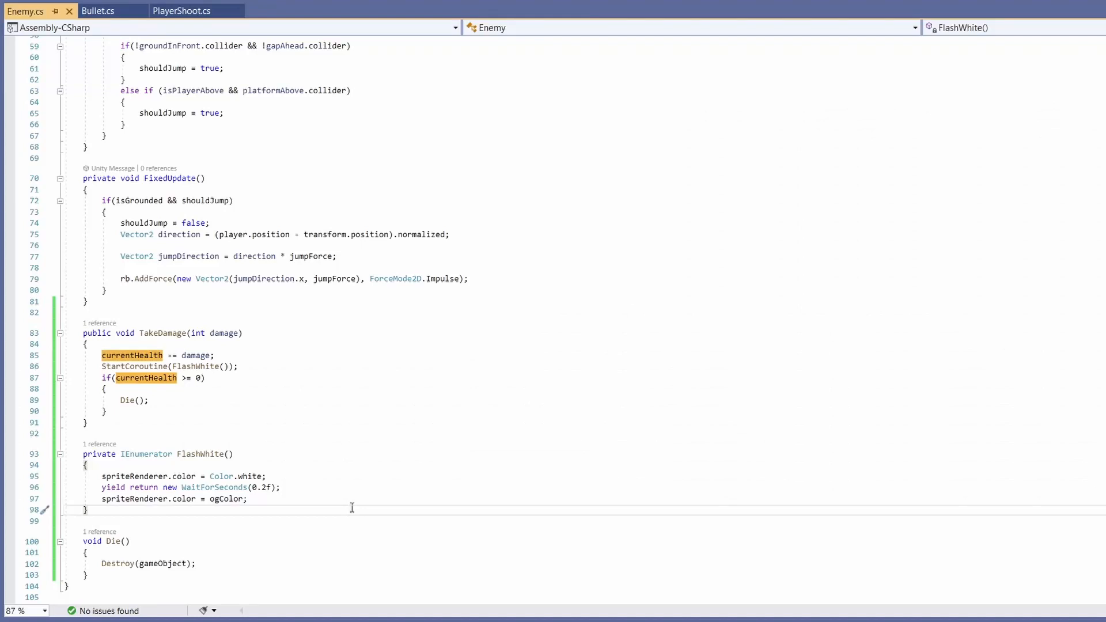
- In Enemy.cs change the death check from currentHealth >= 0 to currentHealth <= 0
click(231, 418)
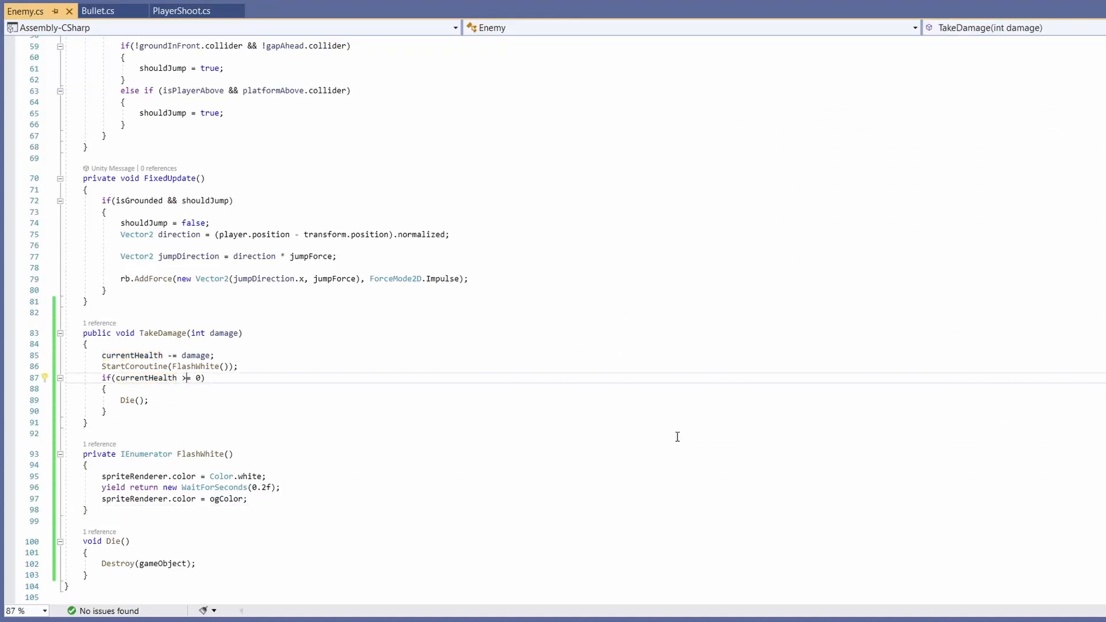
key(Backspace)
text(<)
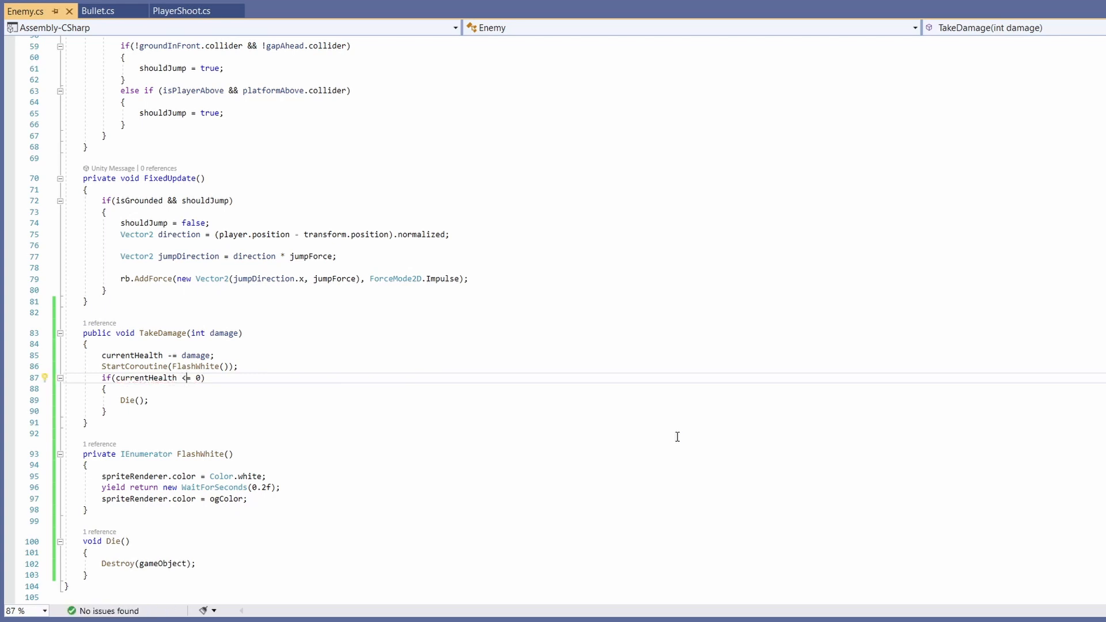
mouse_move(547, 556)
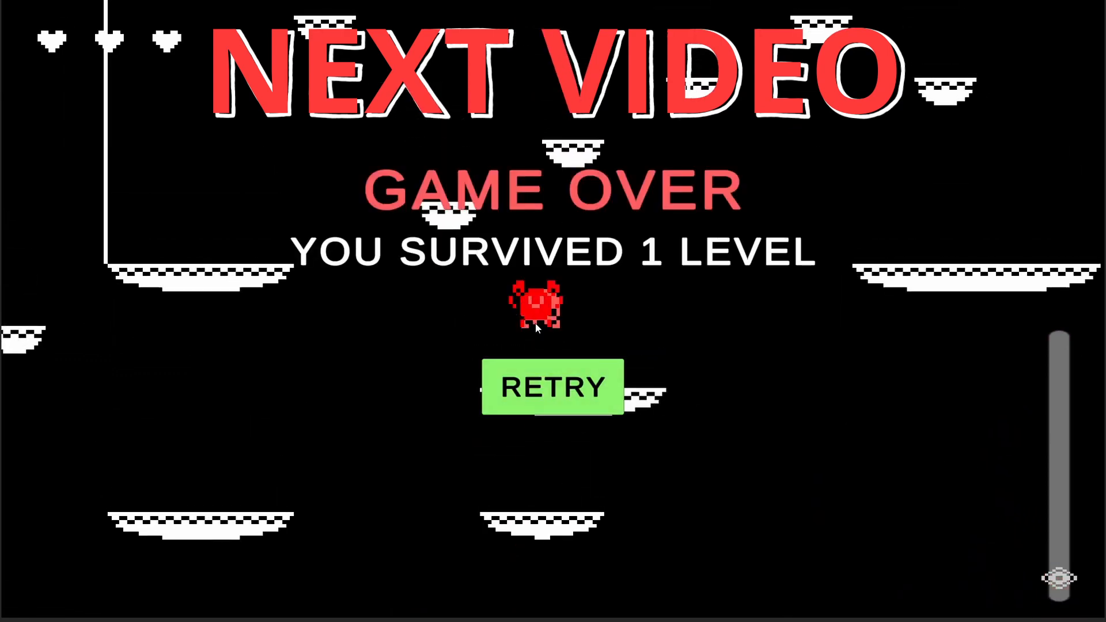
- Restart the platformer via RETRY on the Game Over screen
click(552, 387)
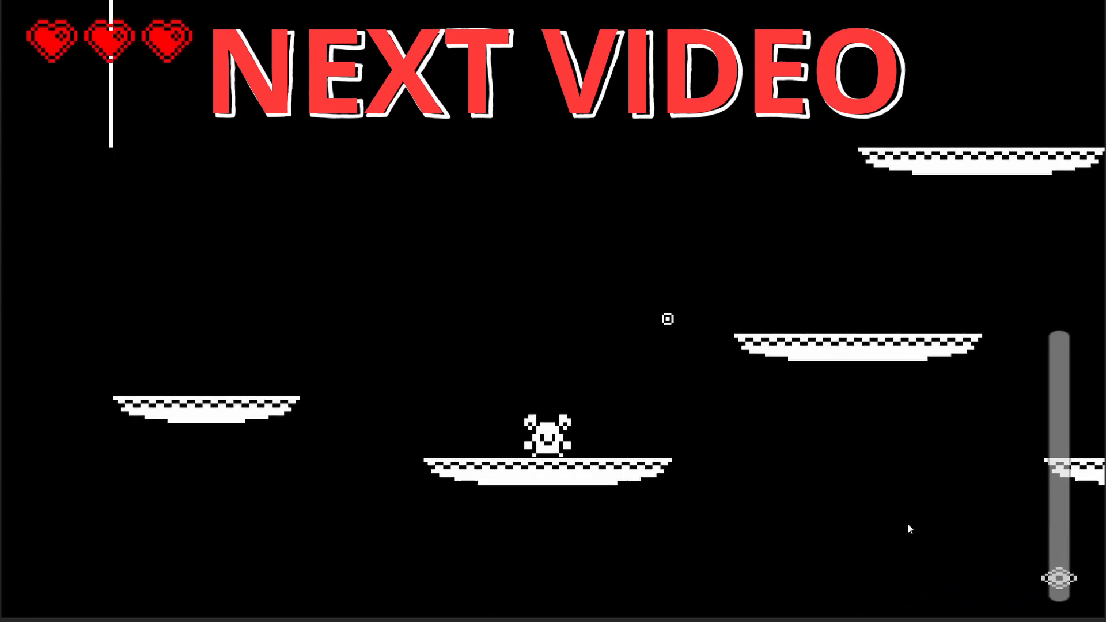